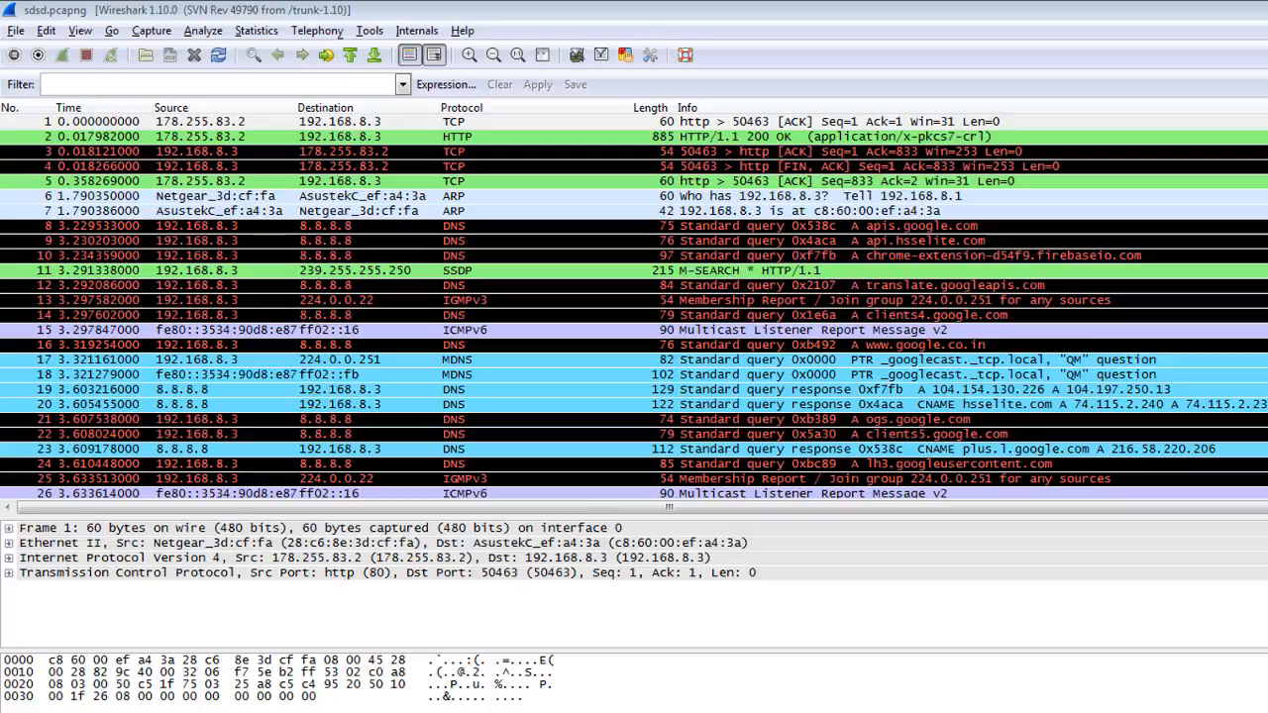
mouse_move(466, 270)
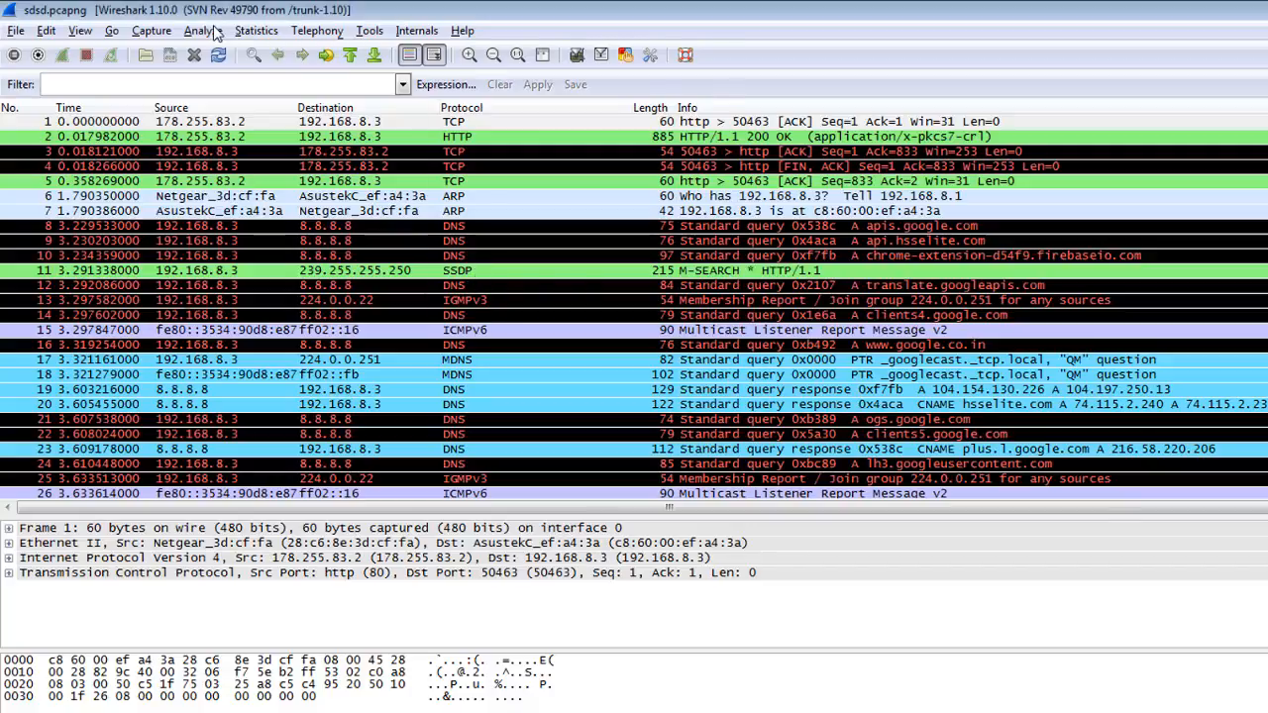
Bring up the Expert Infos summary for the capture via Analyze > Expert Info
left_click(200, 30)
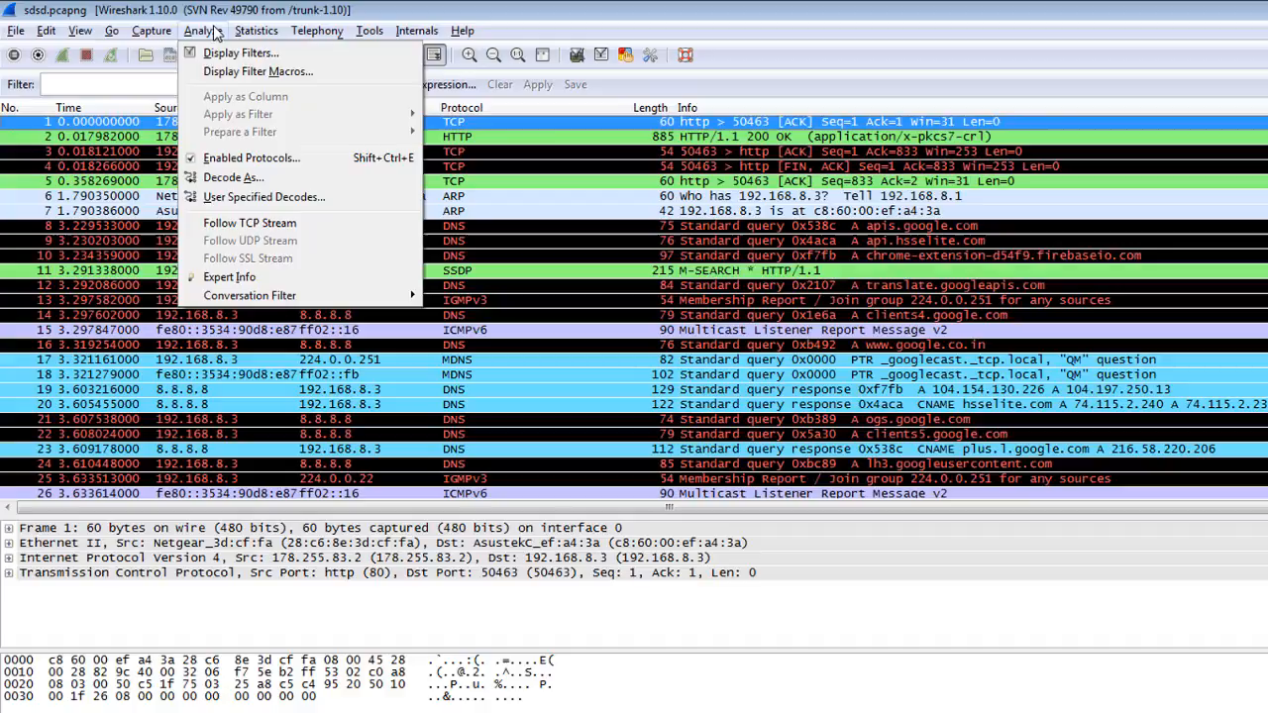
left_click(229, 278)
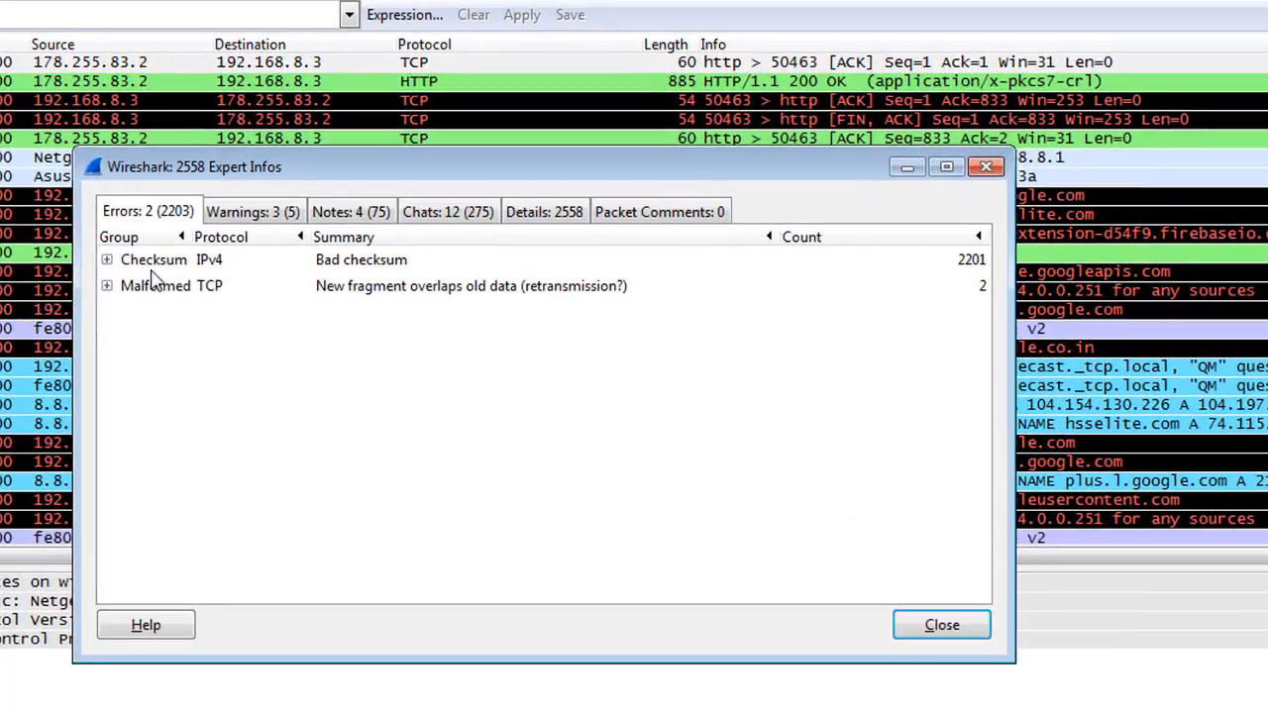
left_click(253, 210)
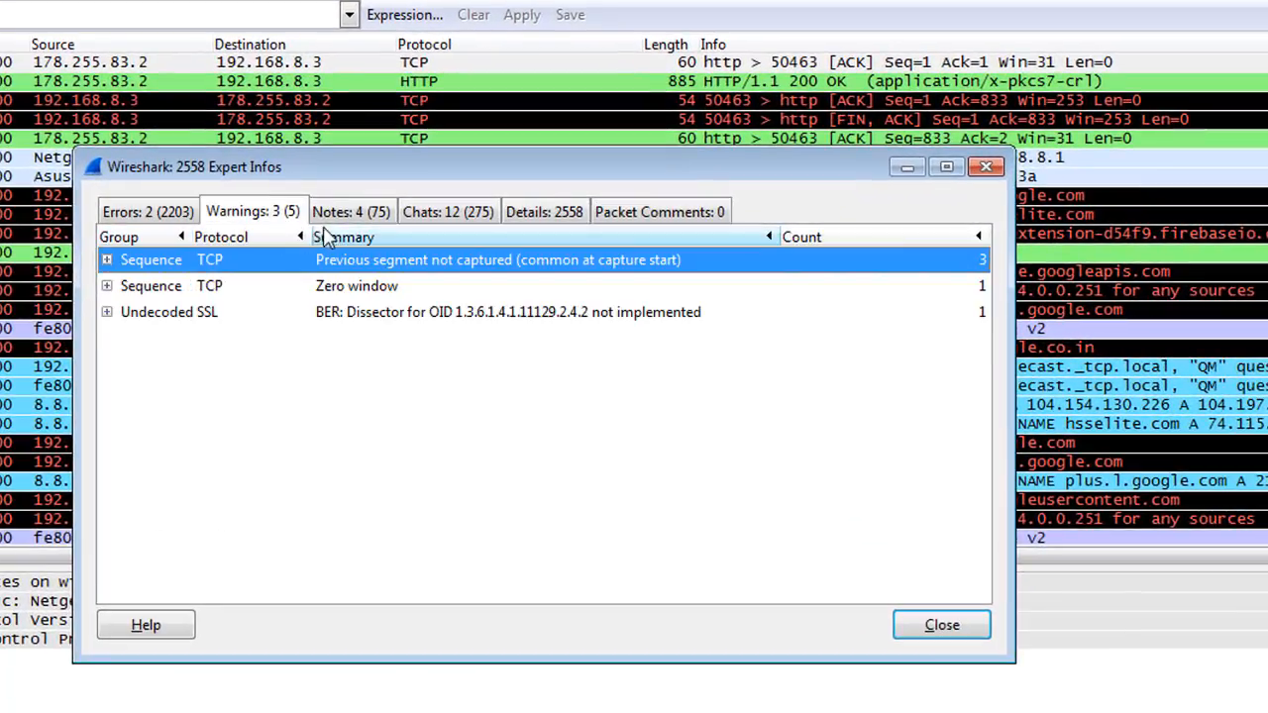
left_click(447, 210)
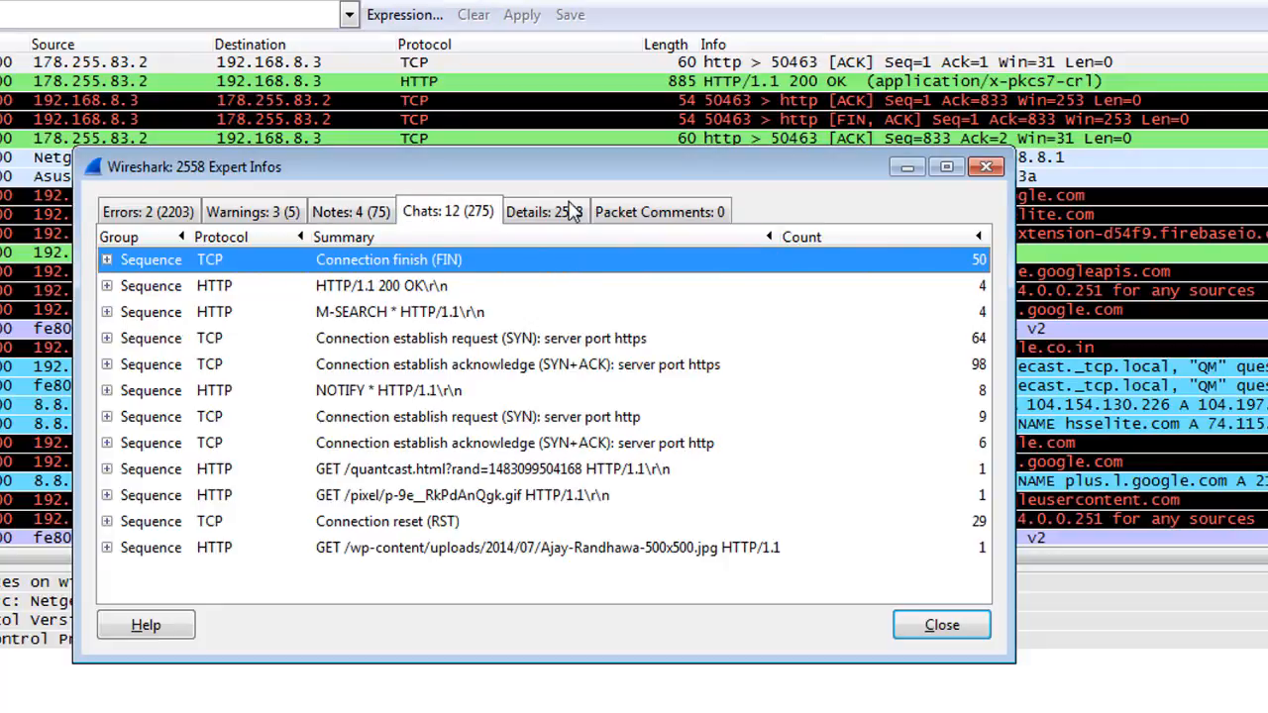
left_click(543, 210)
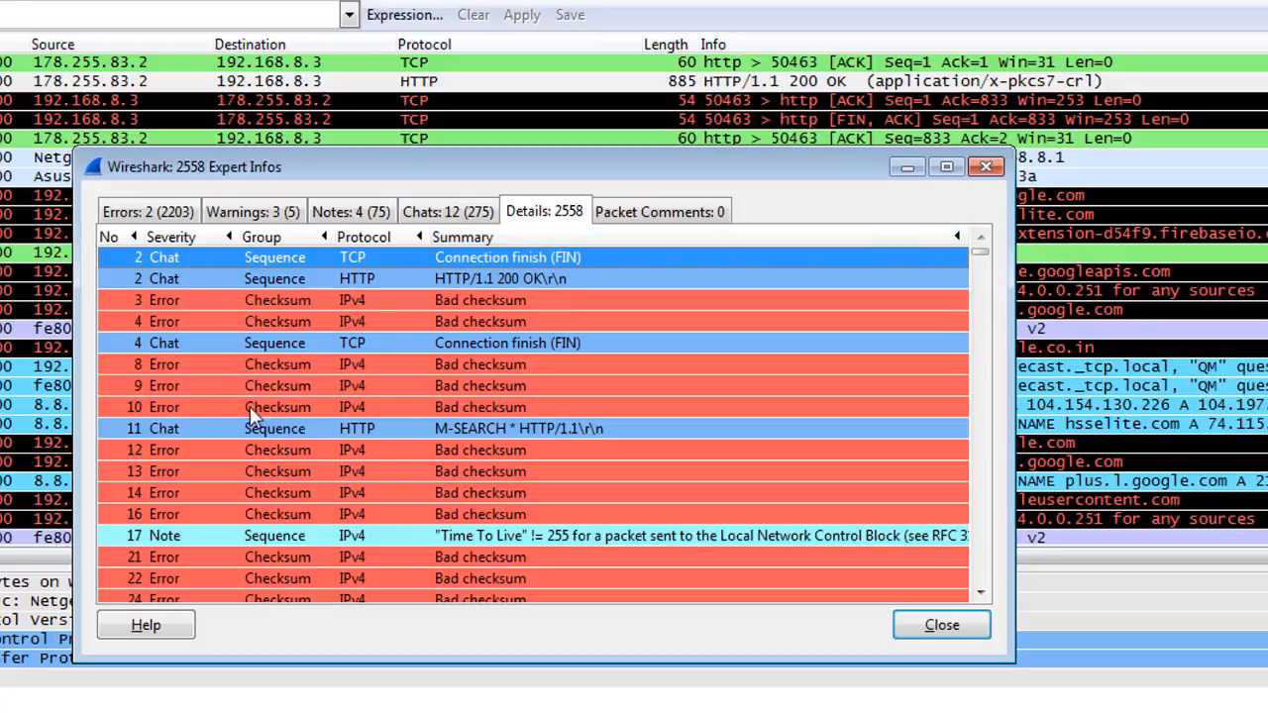
left_click(147, 210)
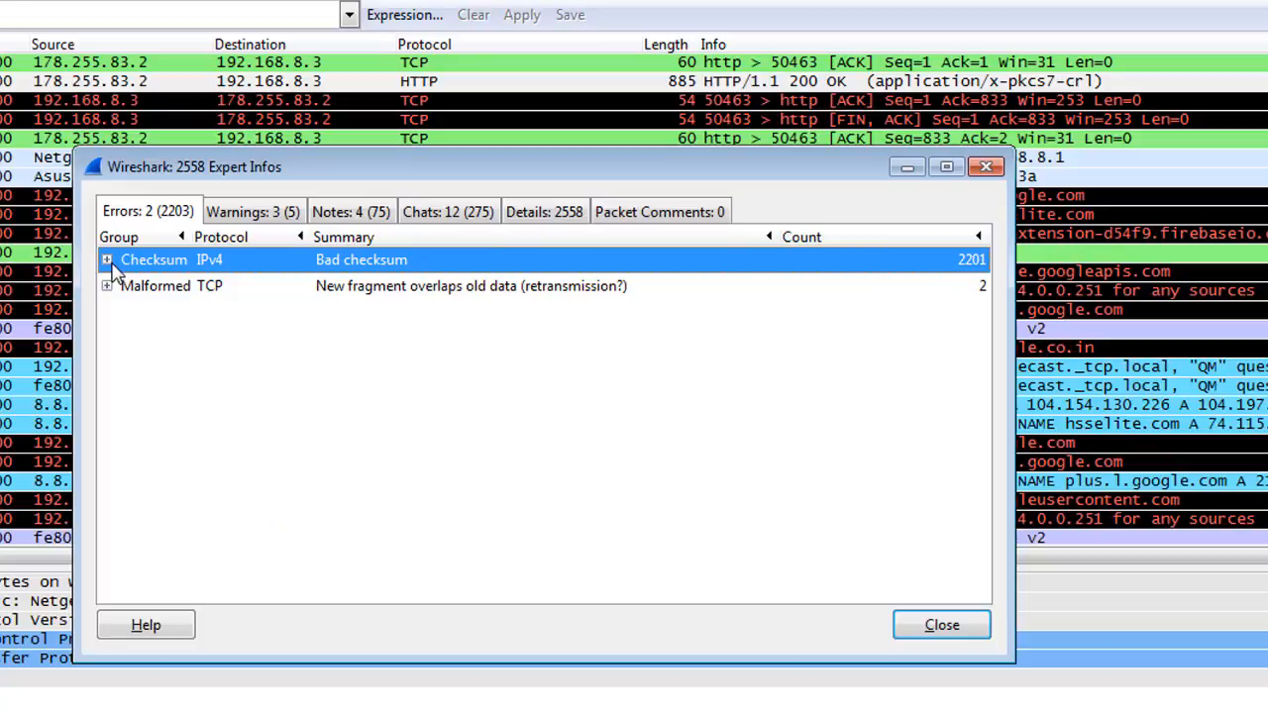
Expand the Bad checksum group and jump to one of its packets in the capture
left_click(107, 259)
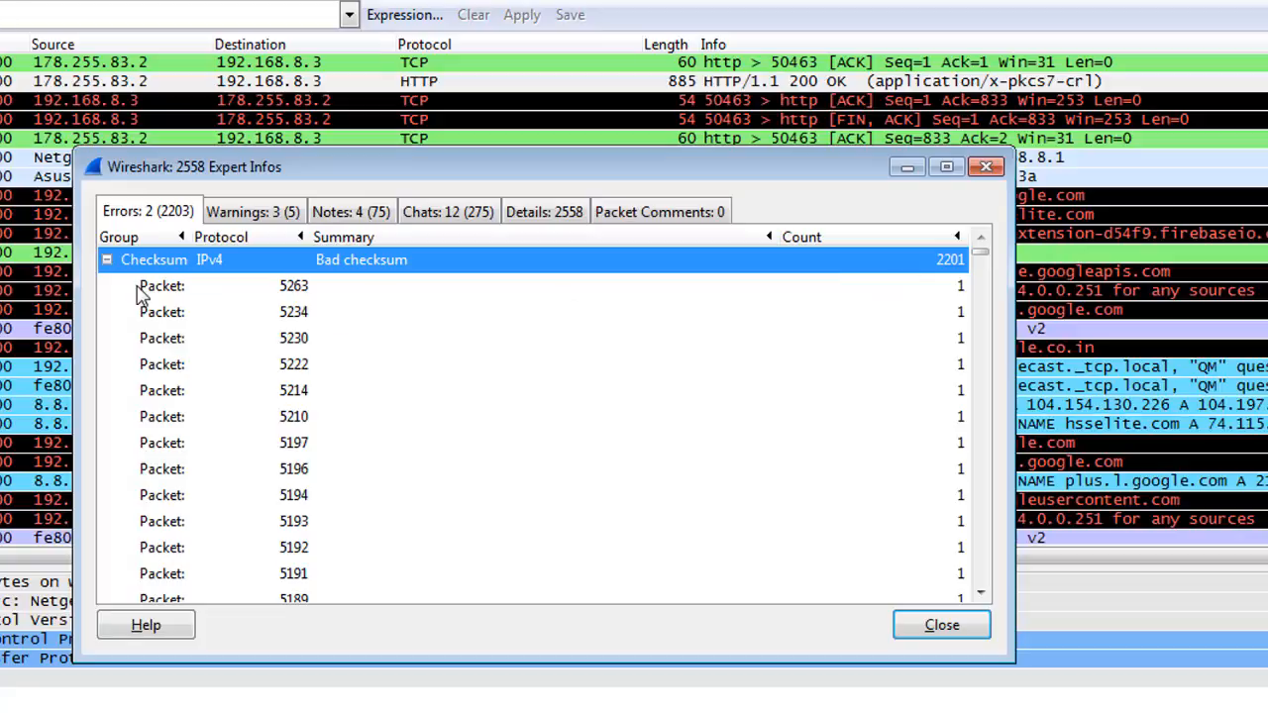
left_click(293, 364)
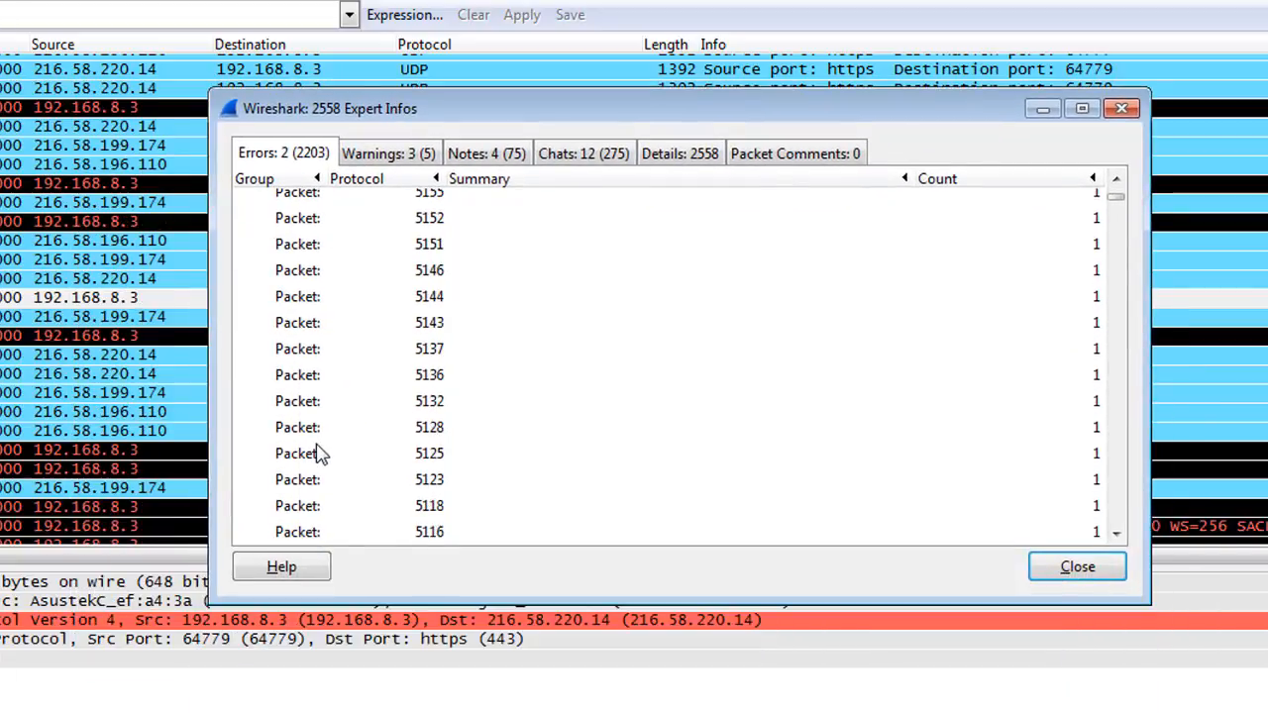
scroll("down", 3)
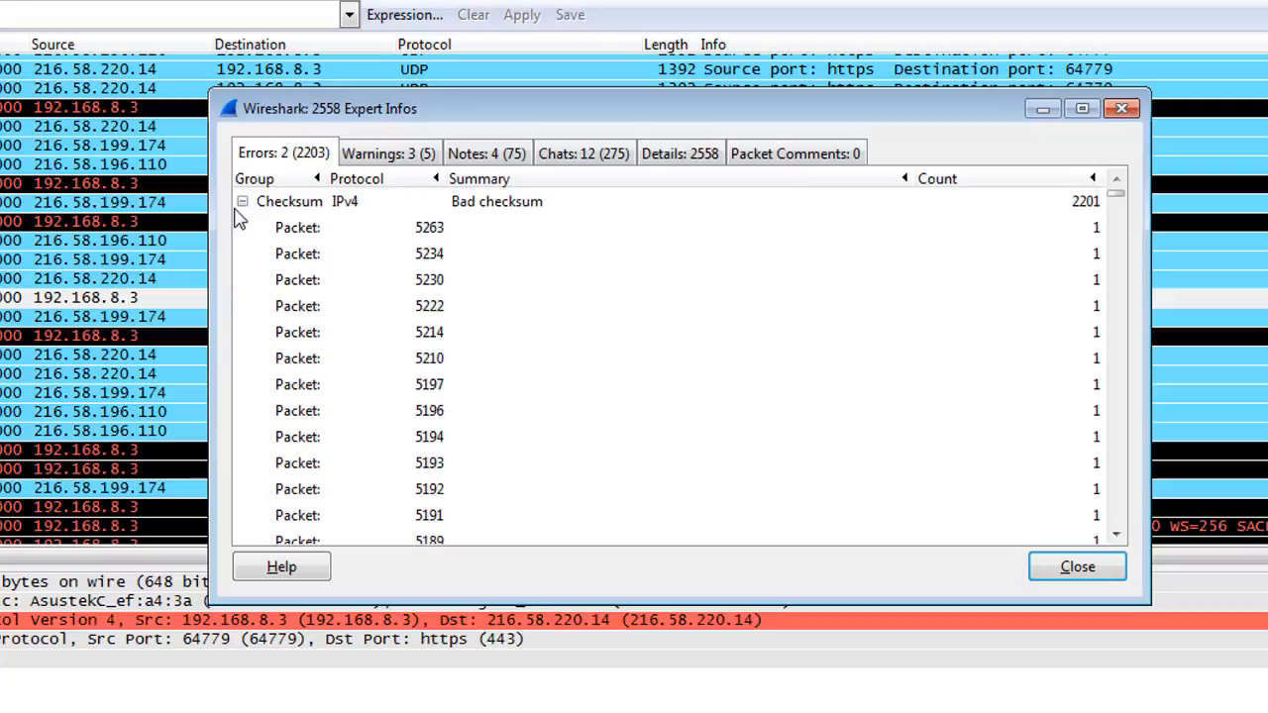
left_click(242, 202)
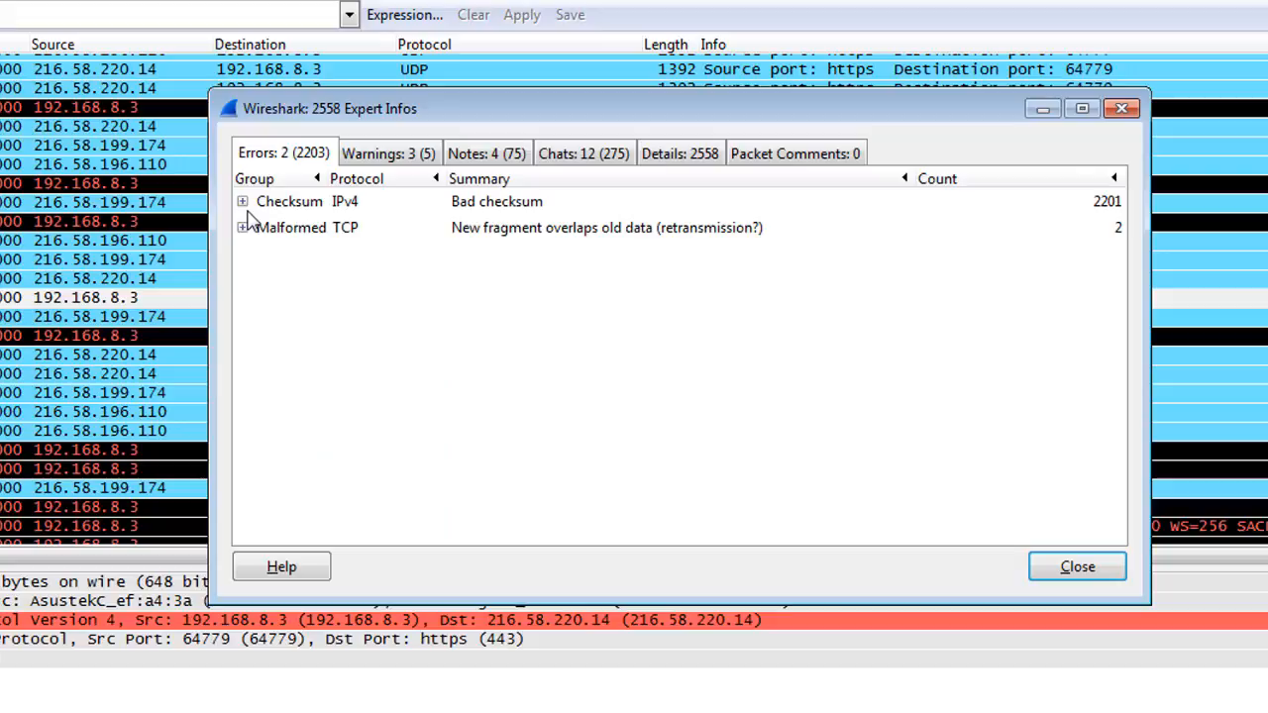
Reveal the malformed TCP packets 726 and 1574, then move on to the warnings list
left_click(241, 226)
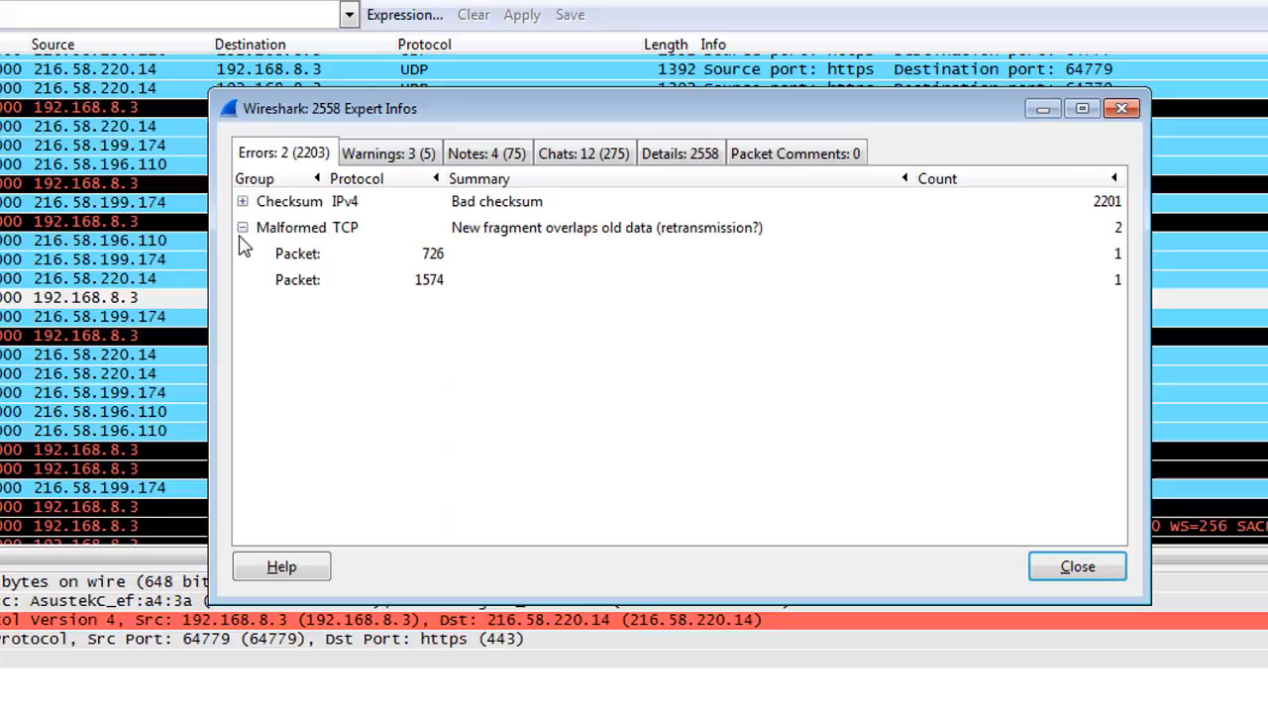
left_click(242, 226)
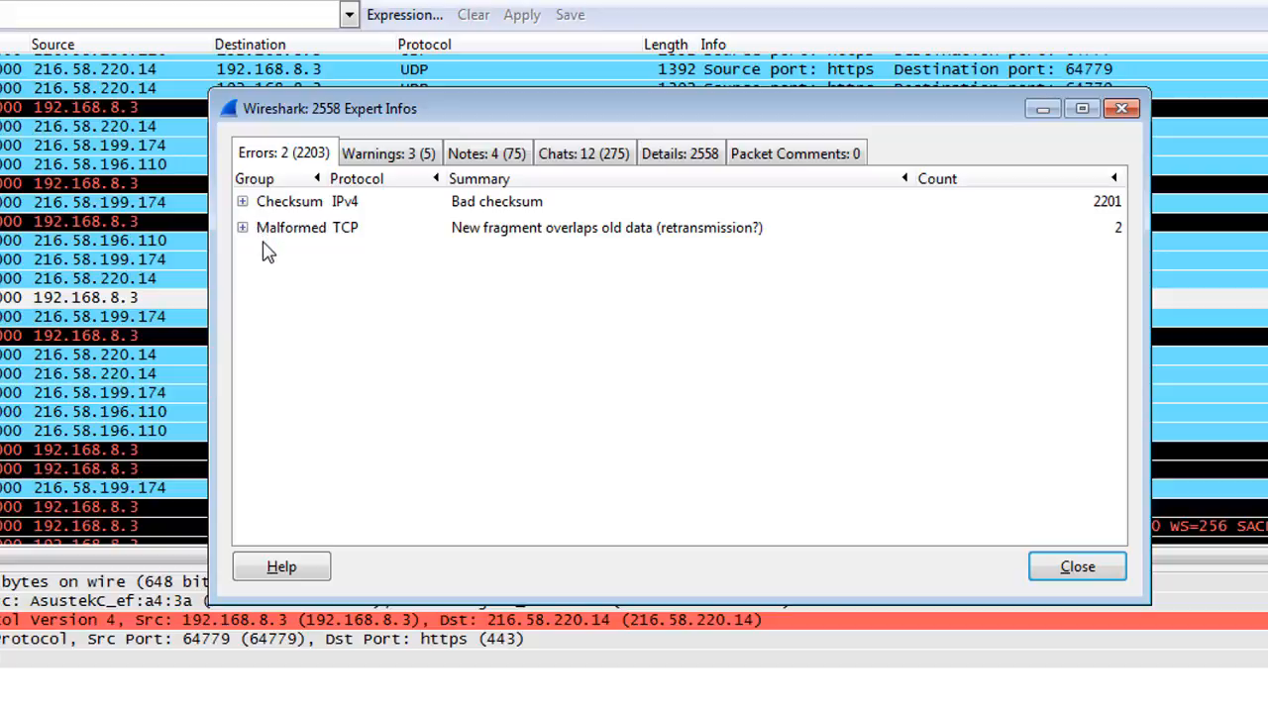
left_click(389, 153)
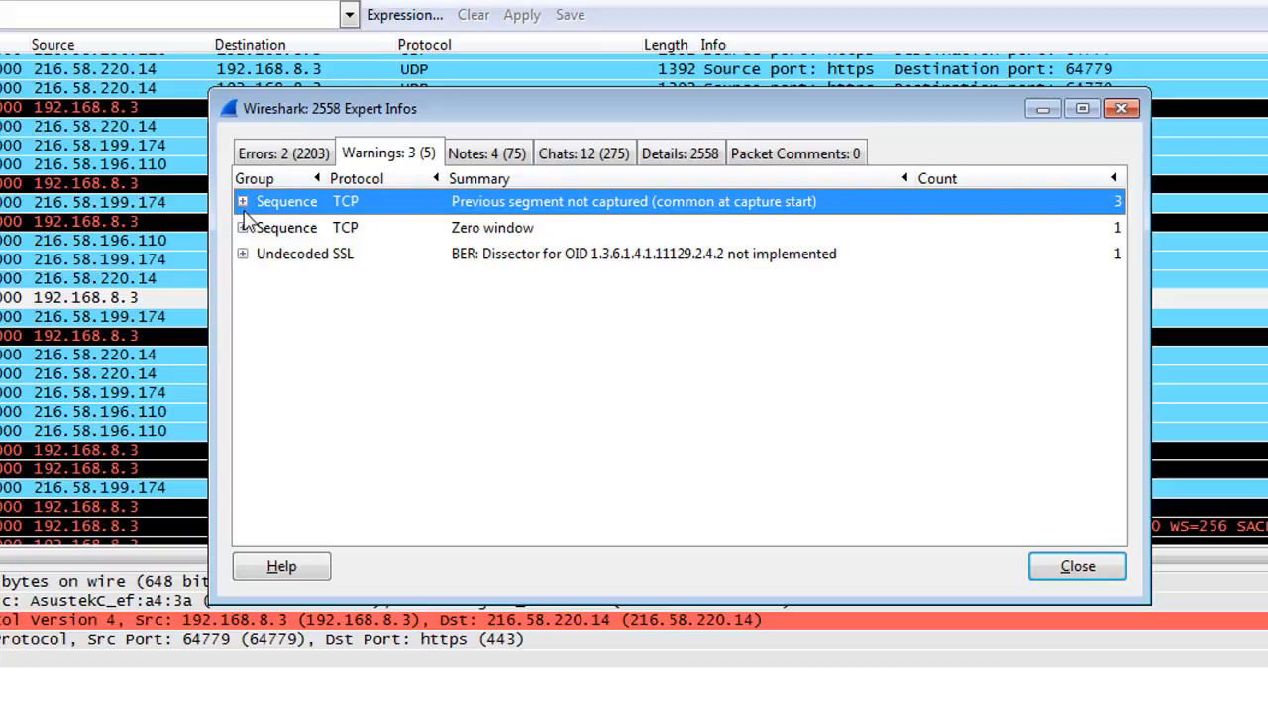
Jump to missing-segment packet 156 and Zero window packet 2149, then switch to the notes list
left_click(242, 202)
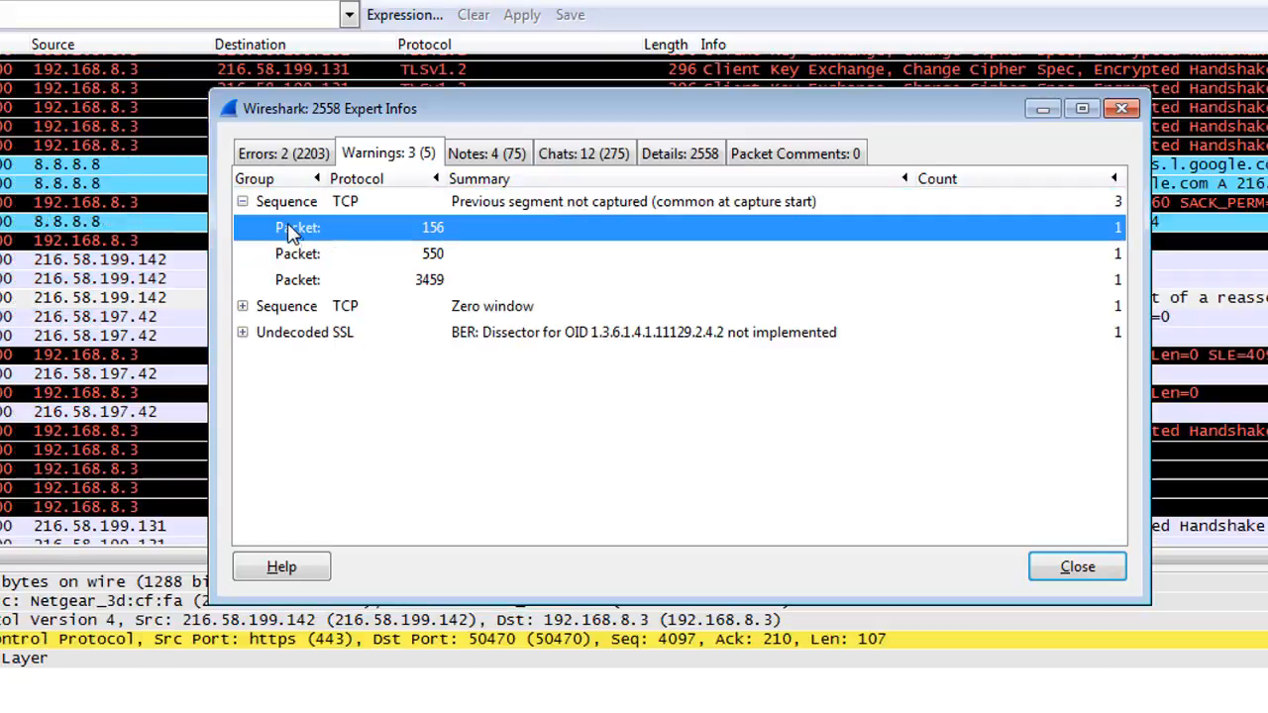
left_click(297, 279)
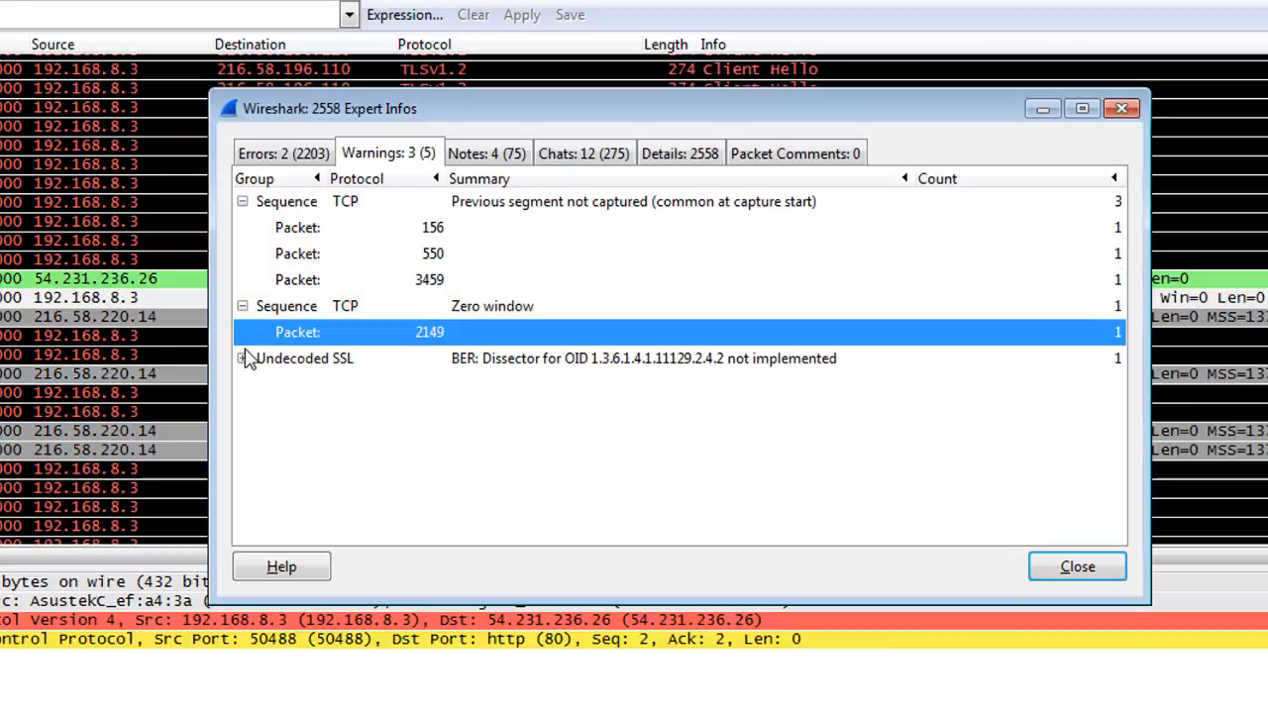
left_click(242, 305)
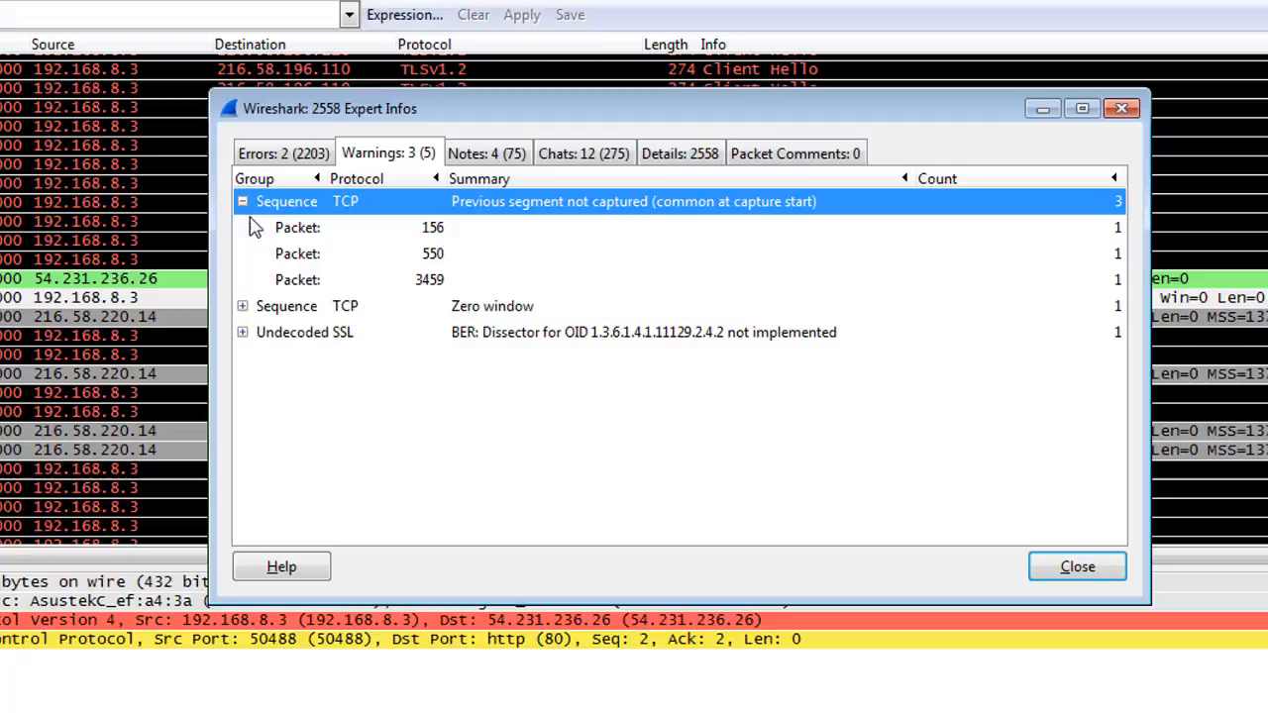
left_click(242, 203)
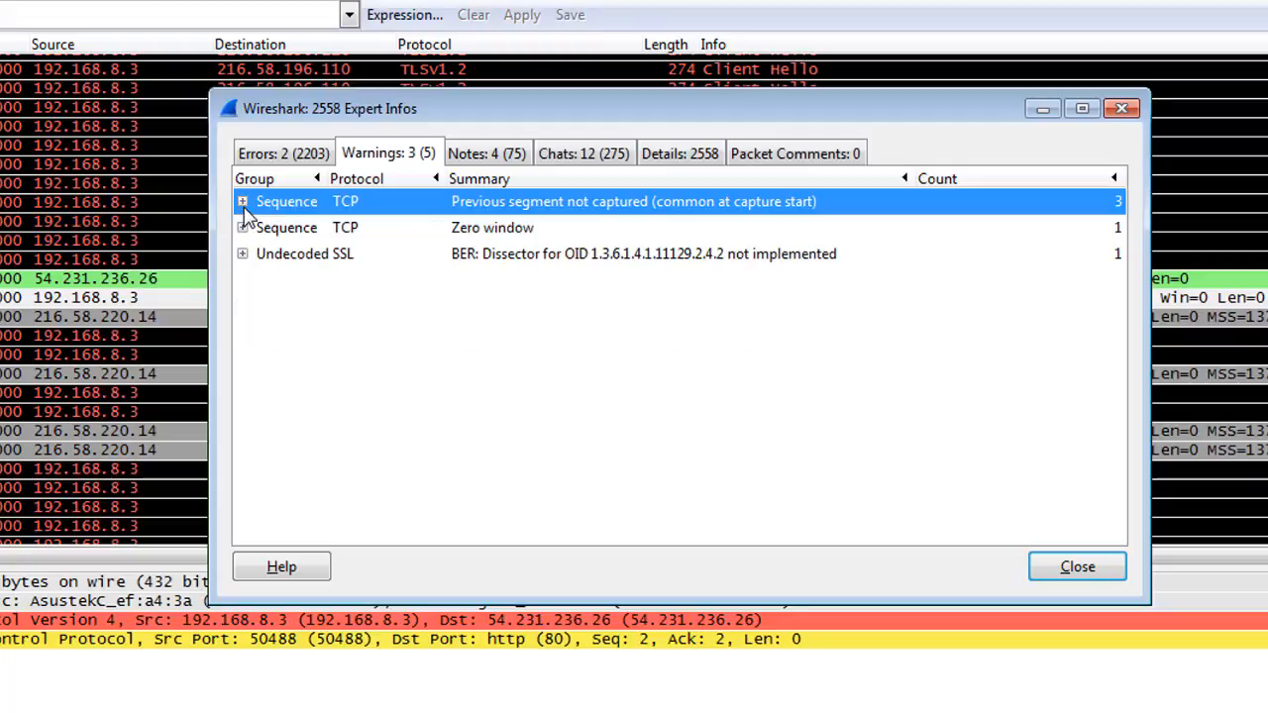
left_click(485, 152)
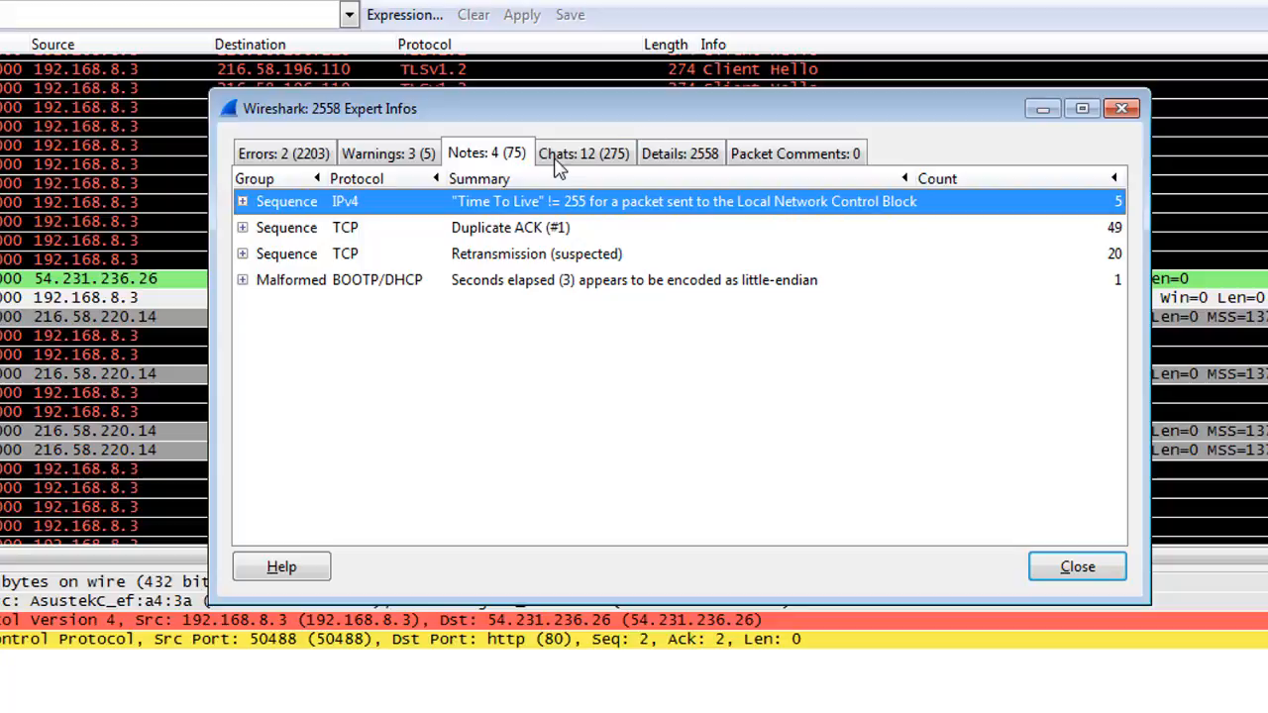
Show the 12 chat groups and inspect the NOTIFY HTTP and Connection reset (RST) entries
left_click(583, 152)
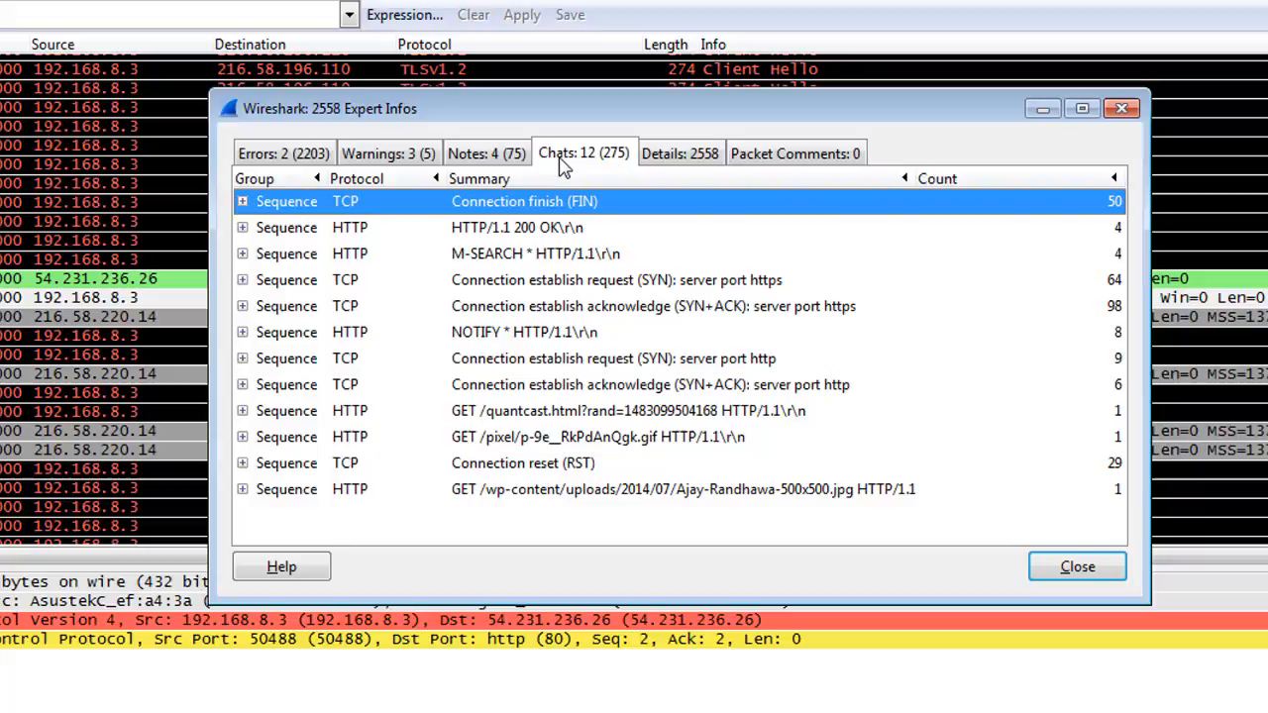
left_click(525, 333)
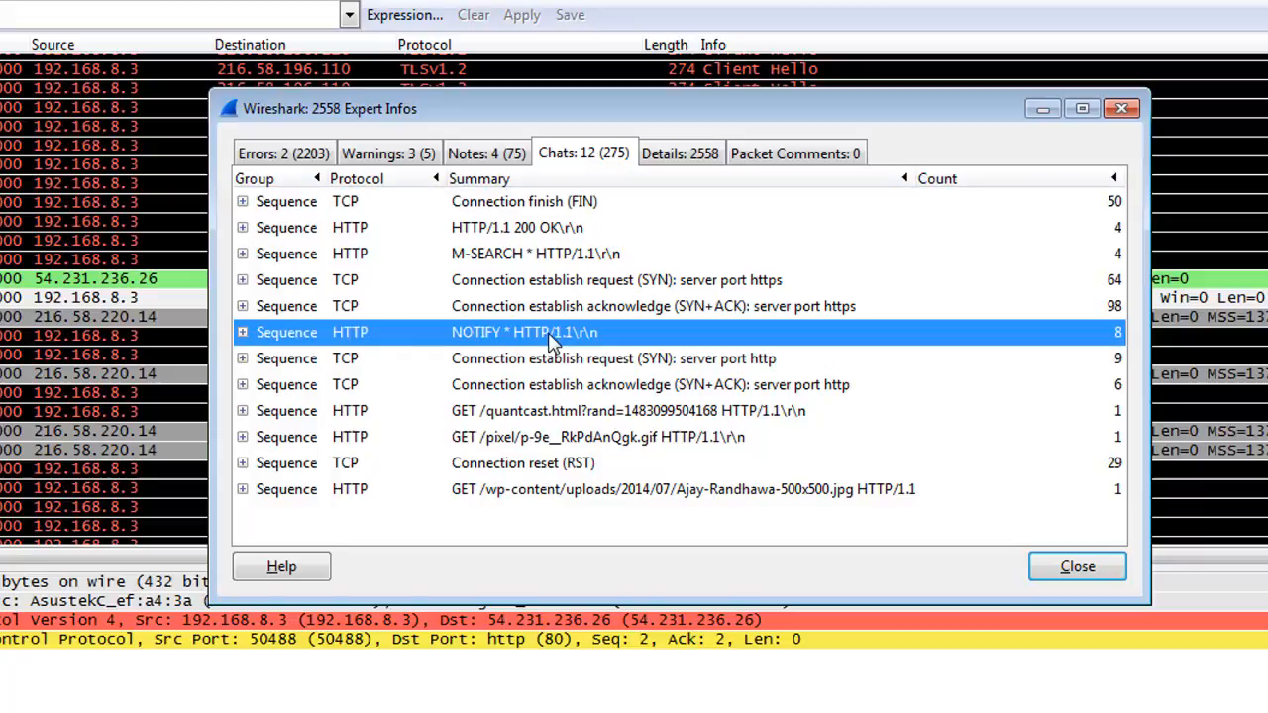
mouse_move(553, 385)
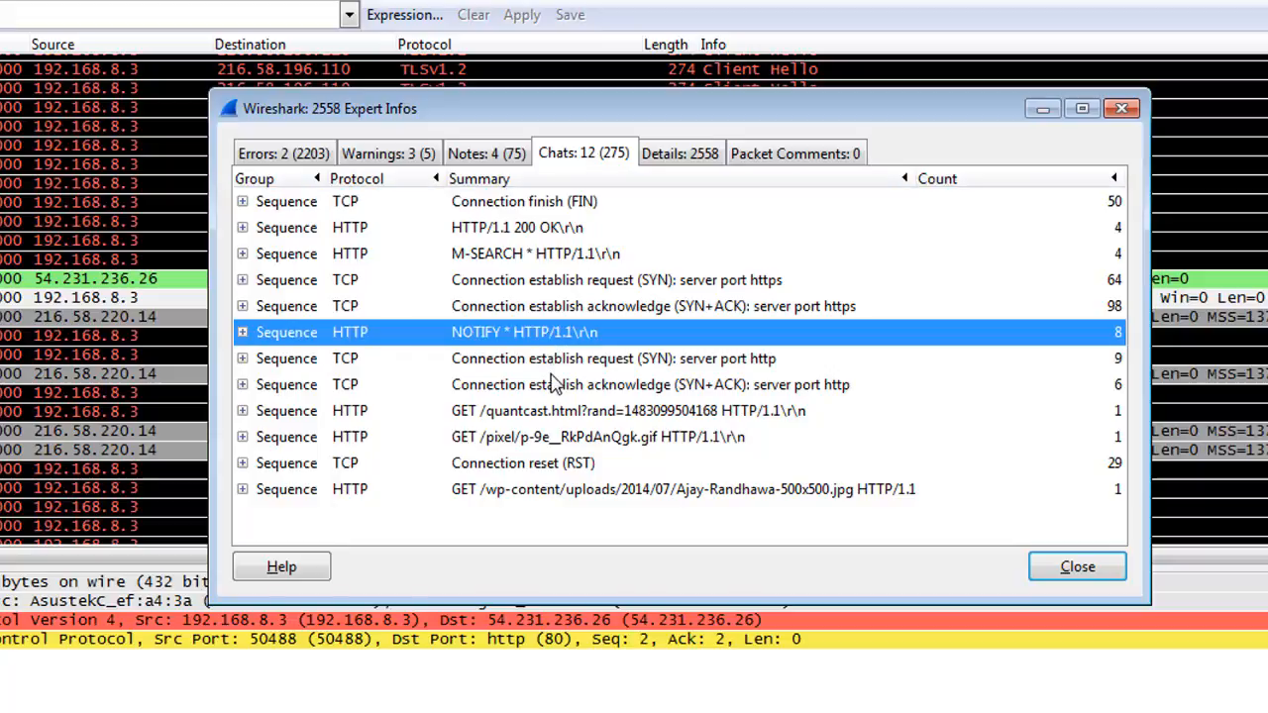
mouse_move(515, 228)
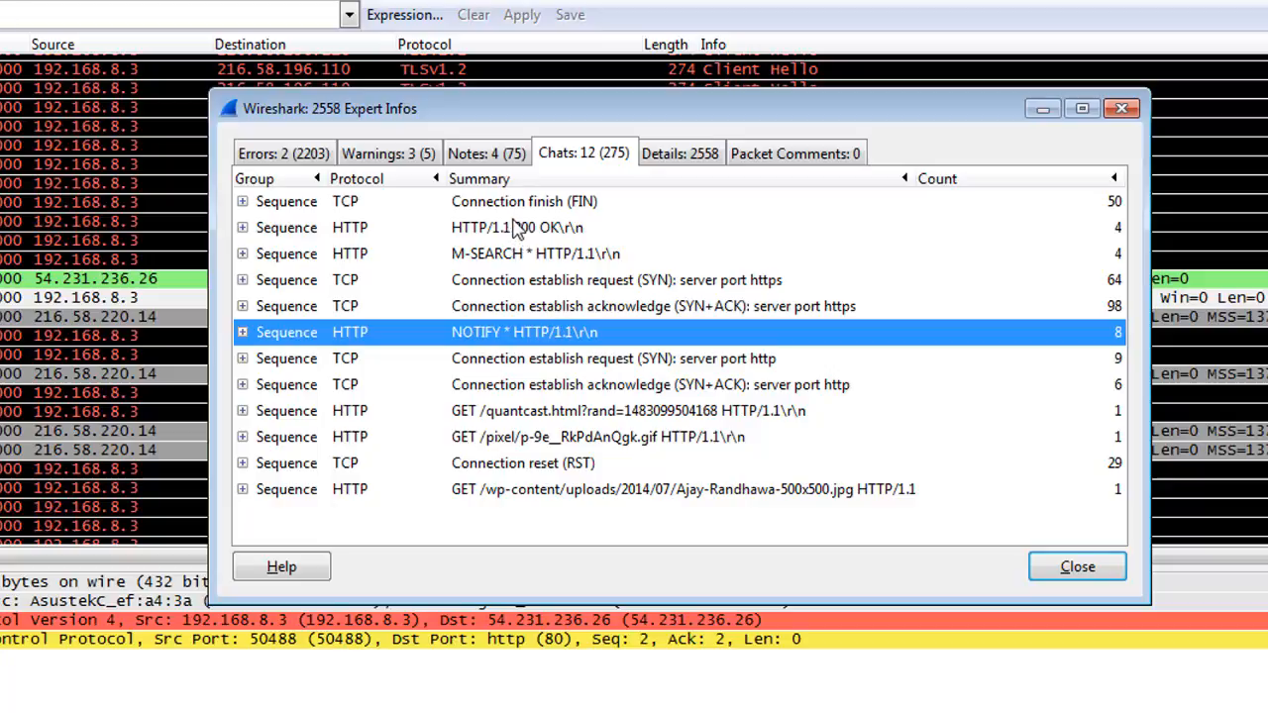
mouse_move(511, 214)
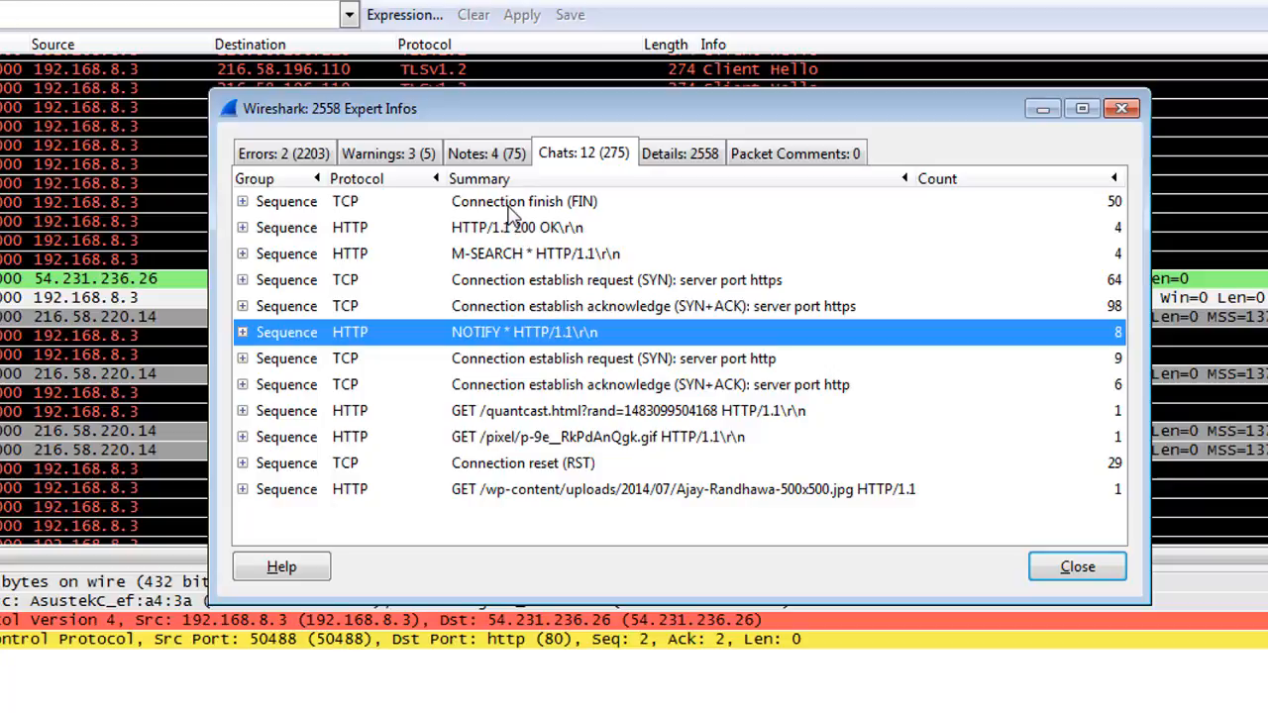
mouse_move(503, 519)
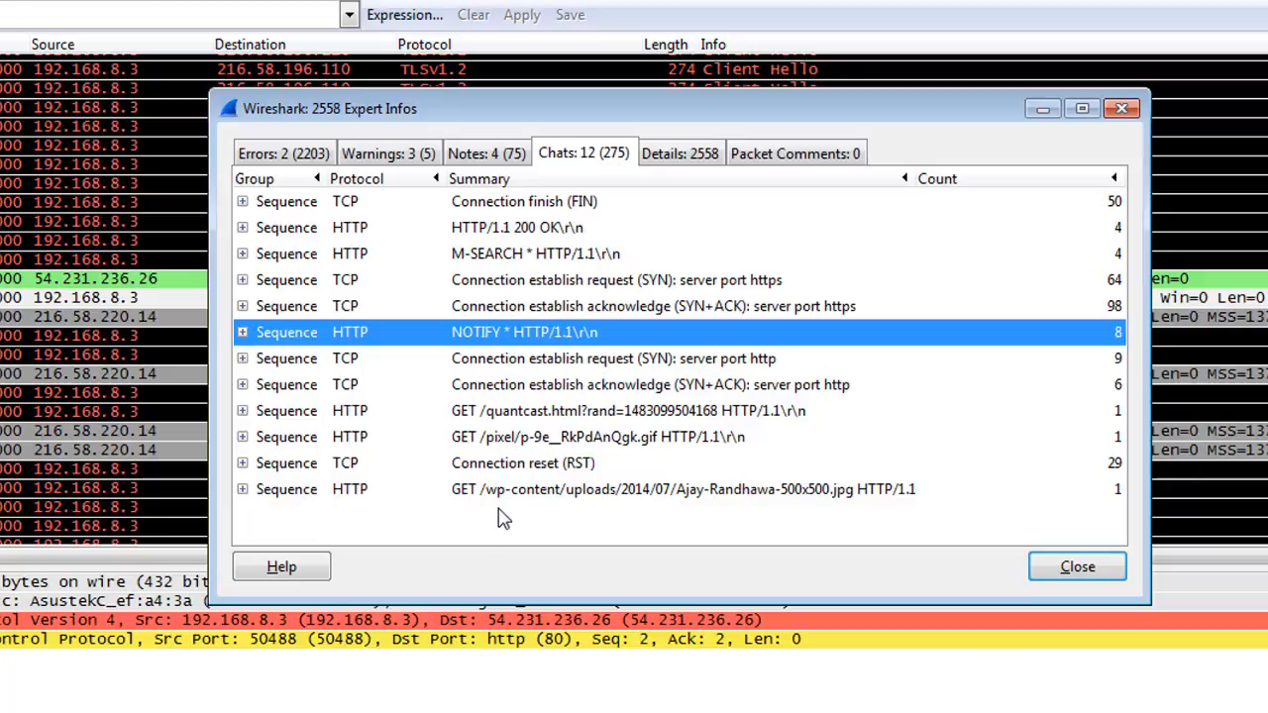
mouse_move(571, 499)
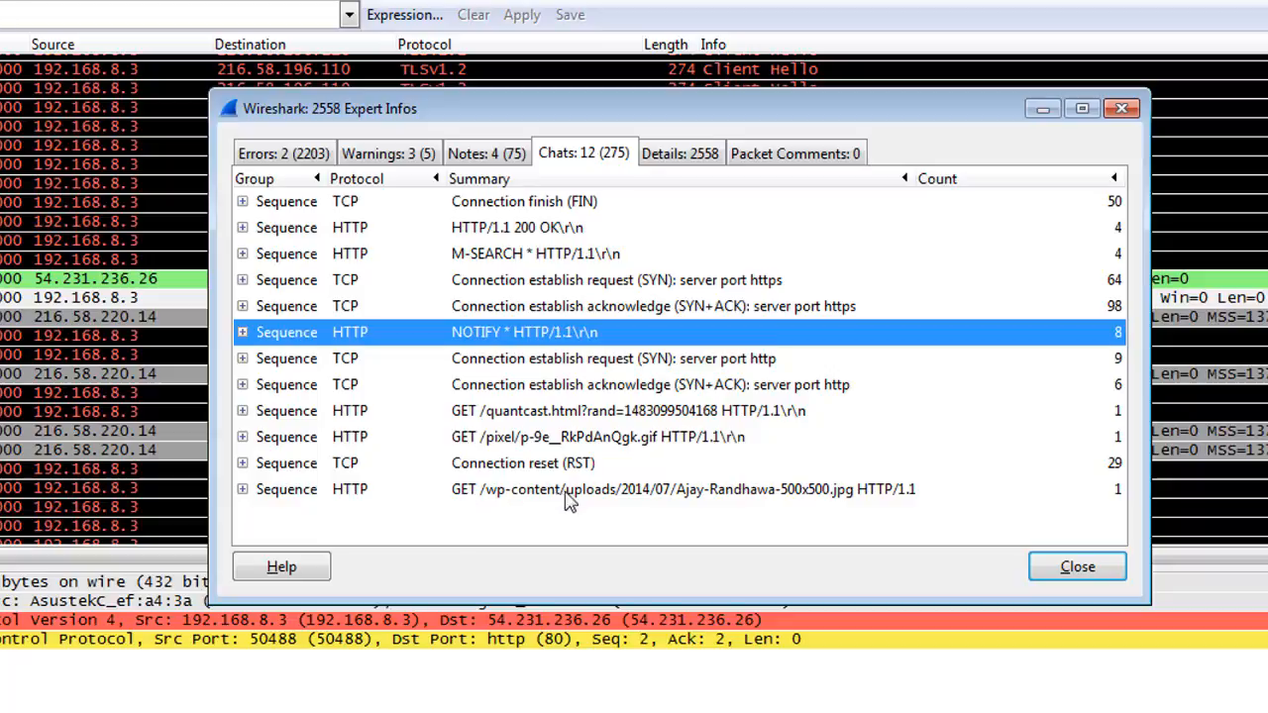
left_click(523, 463)
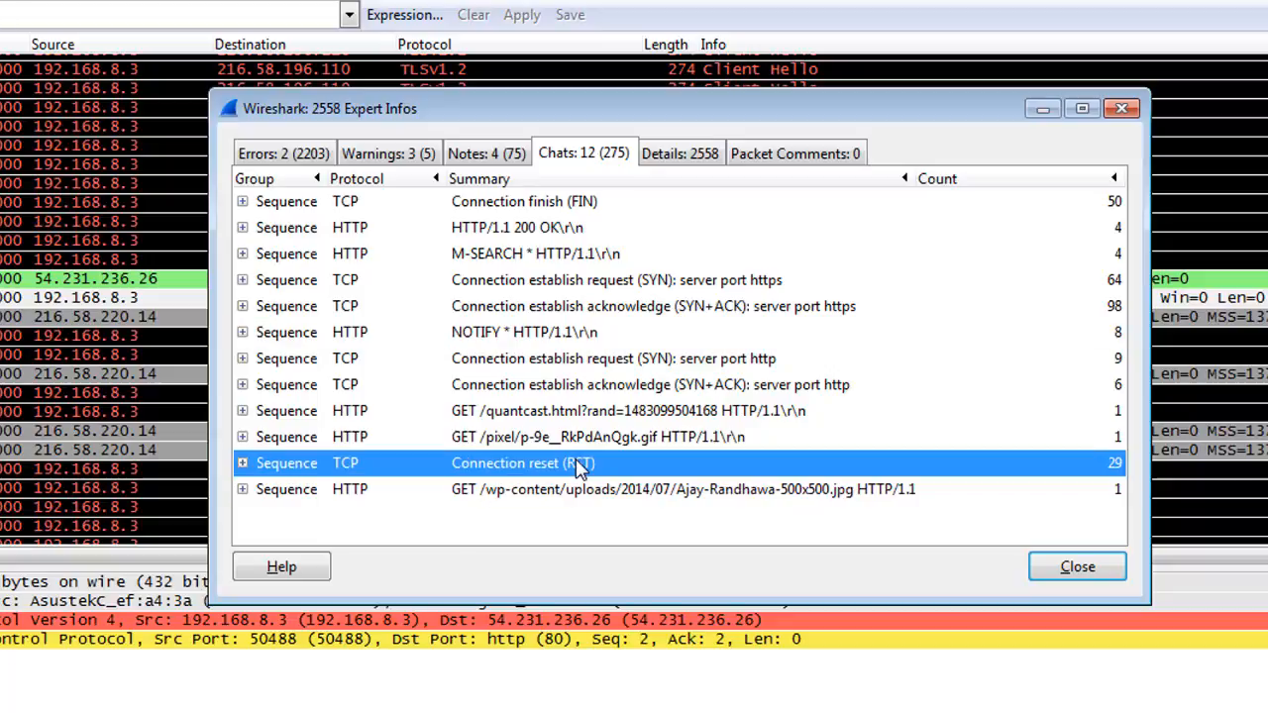
mouse_move(554, 436)
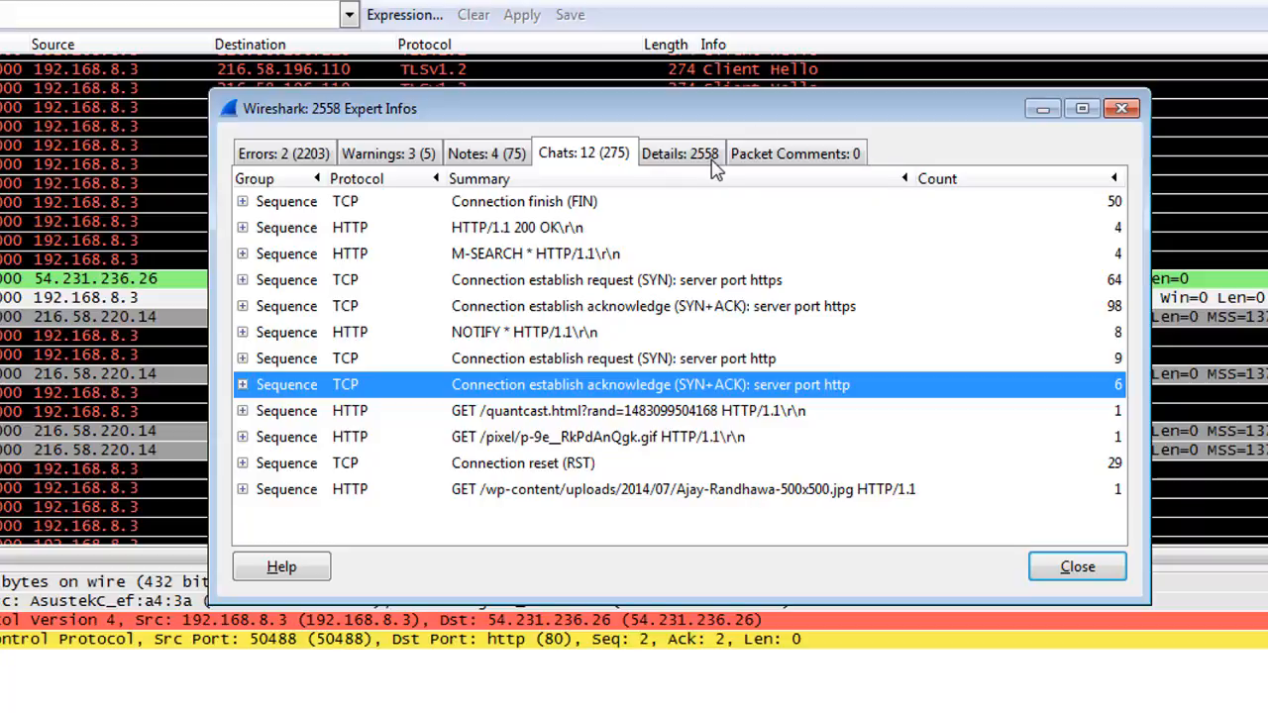
Scroll through all 2558 detail entries, then show the empty Packet Comments list
left_click(680, 155)
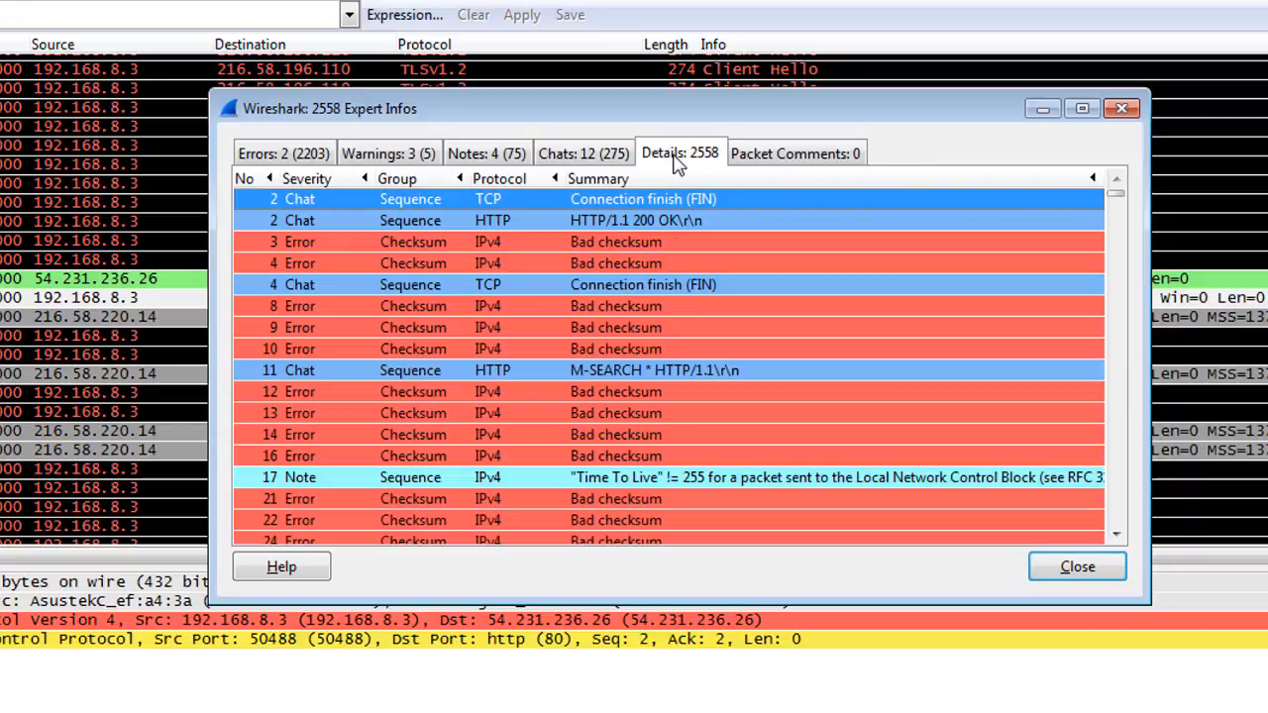
mouse_move(650, 288)
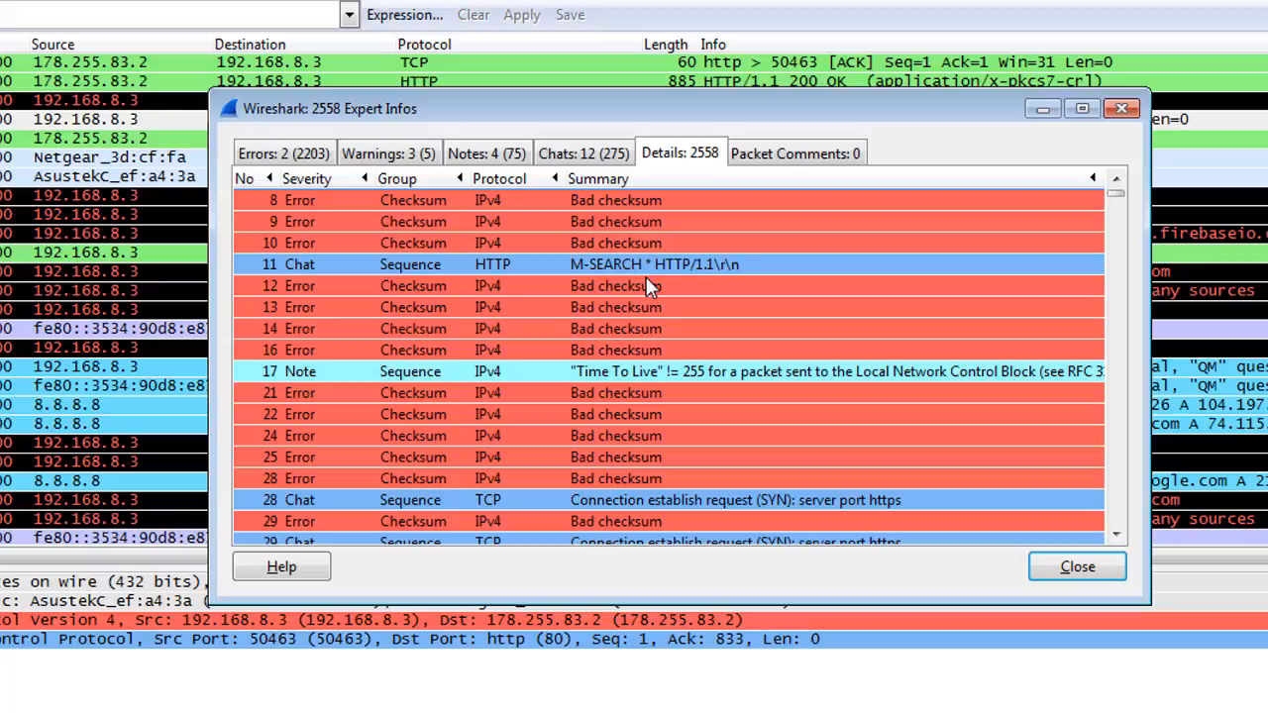
scroll("down", 3)
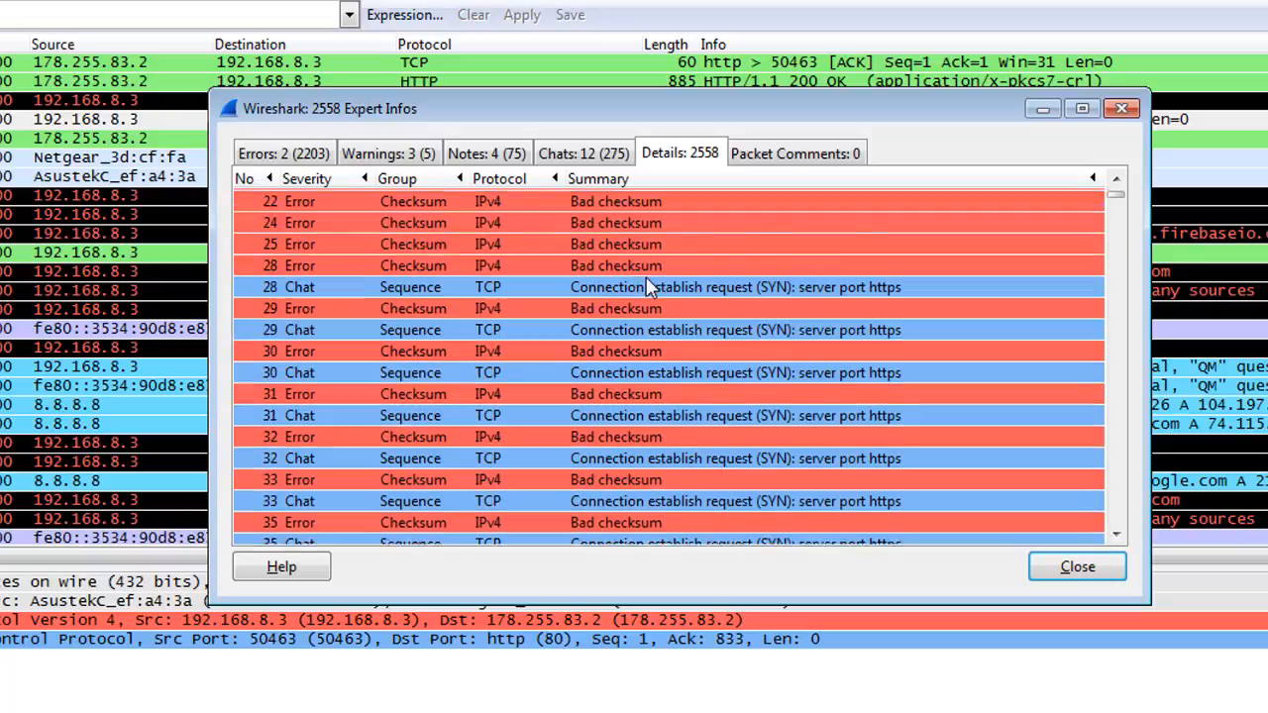
scroll("down", 3)
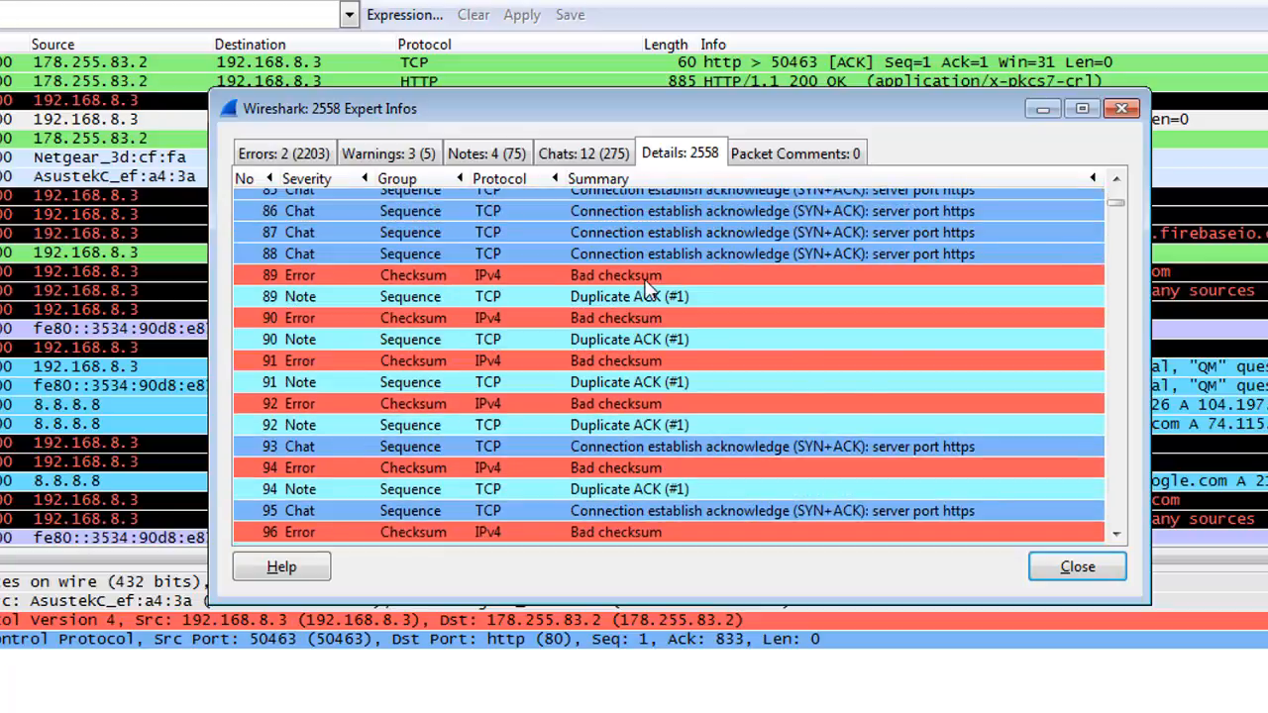
scroll("down", 3)
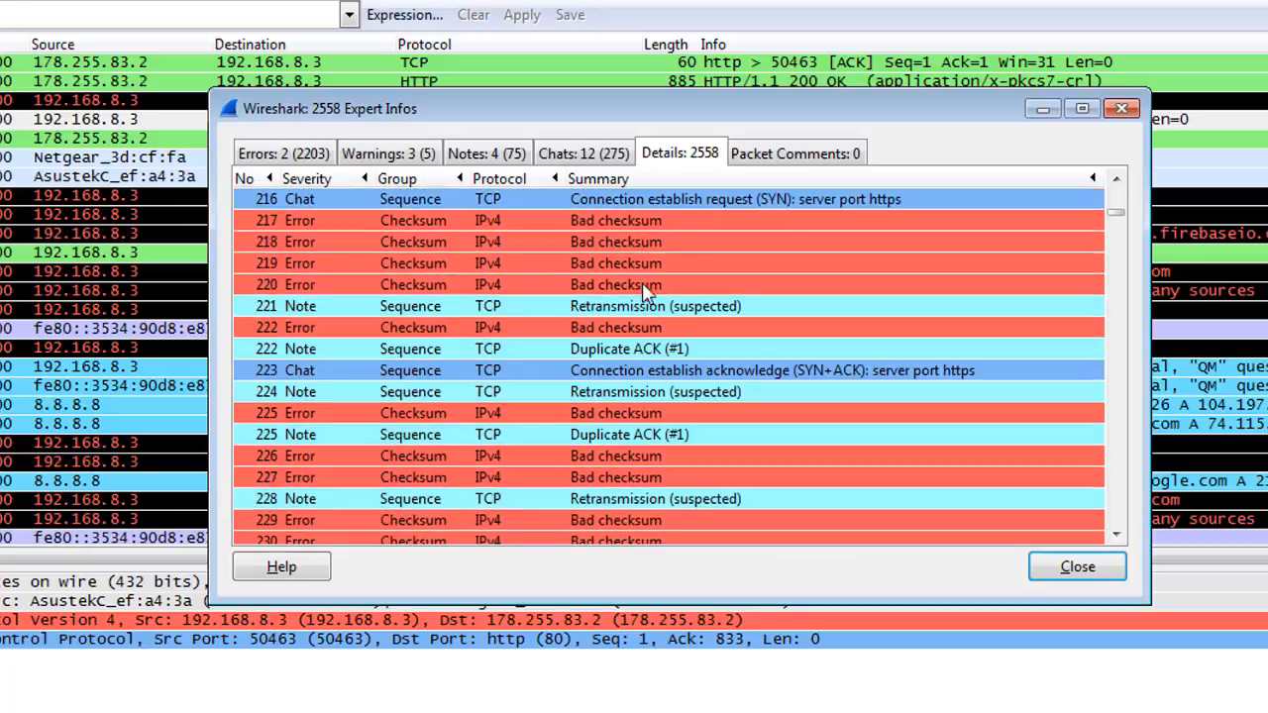
left_click(797, 152)
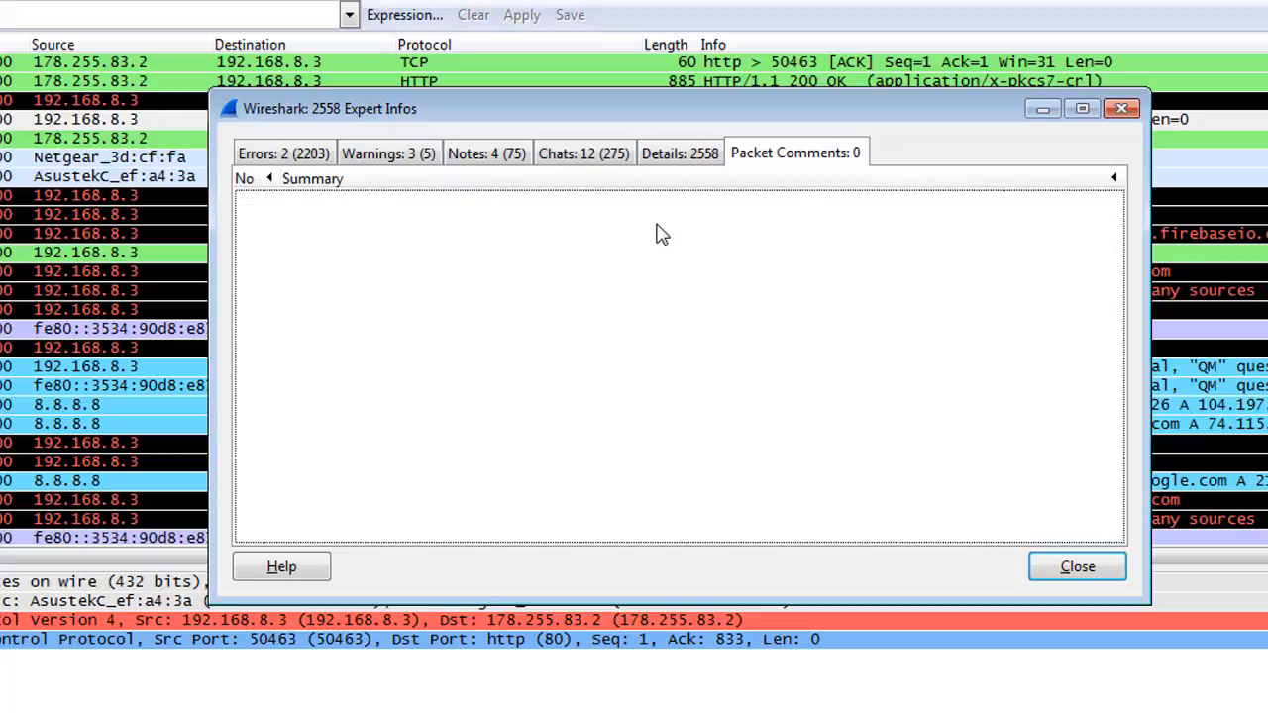
Review the warnings, then return to the errors list with the 2201-entry Bad checksum group
left_click(388, 153)
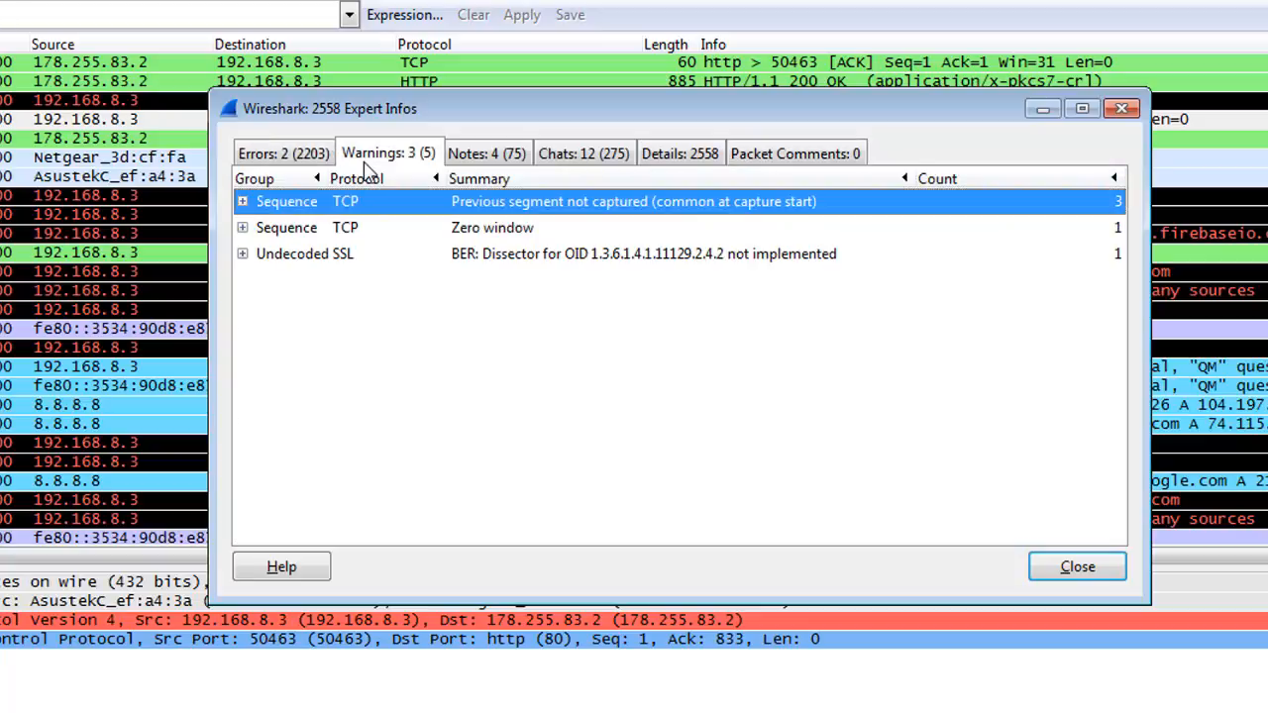
left_click(680, 153)
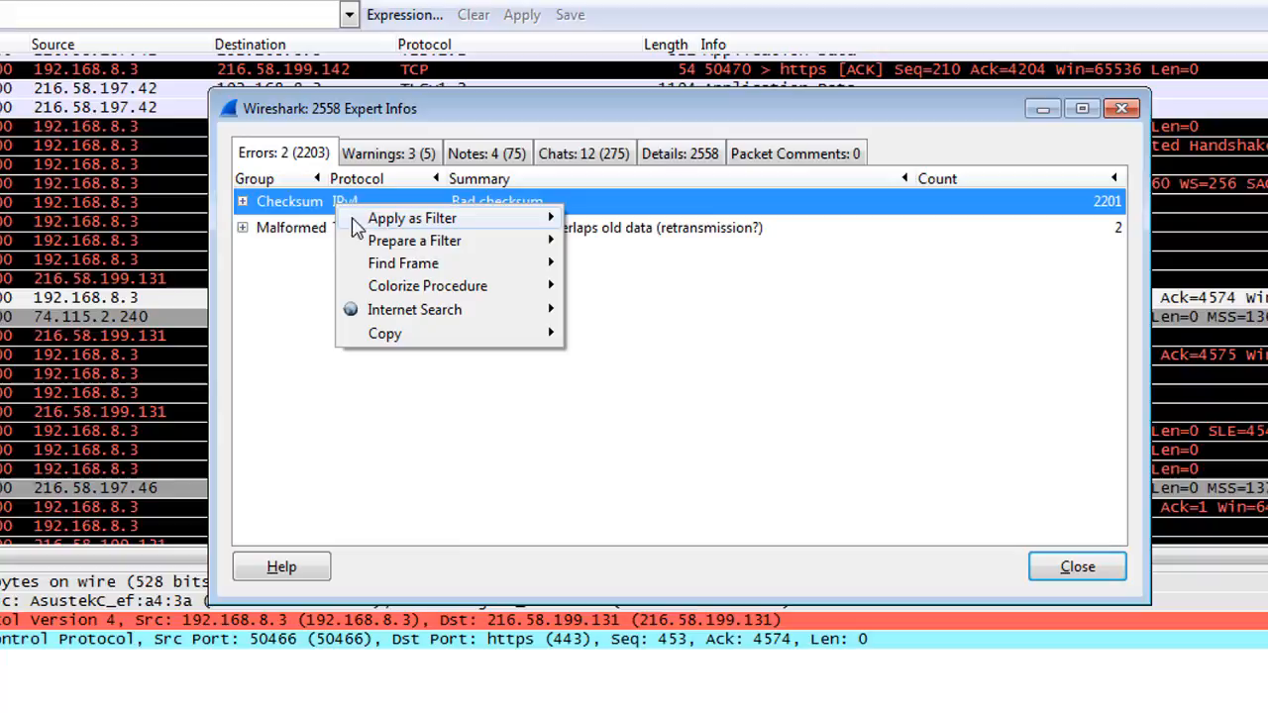
mouse_move(412, 216)
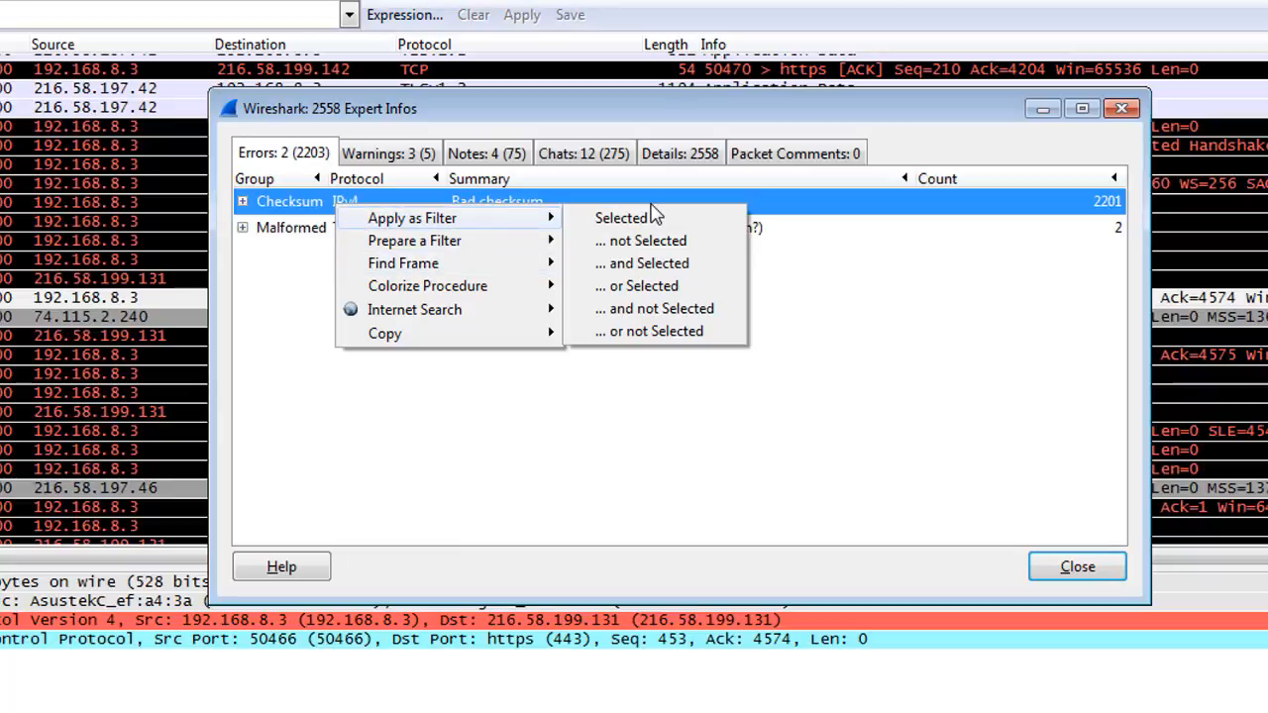
Apply the Bad checksum expert error as the display filter on the packet list
left_click(620, 216)
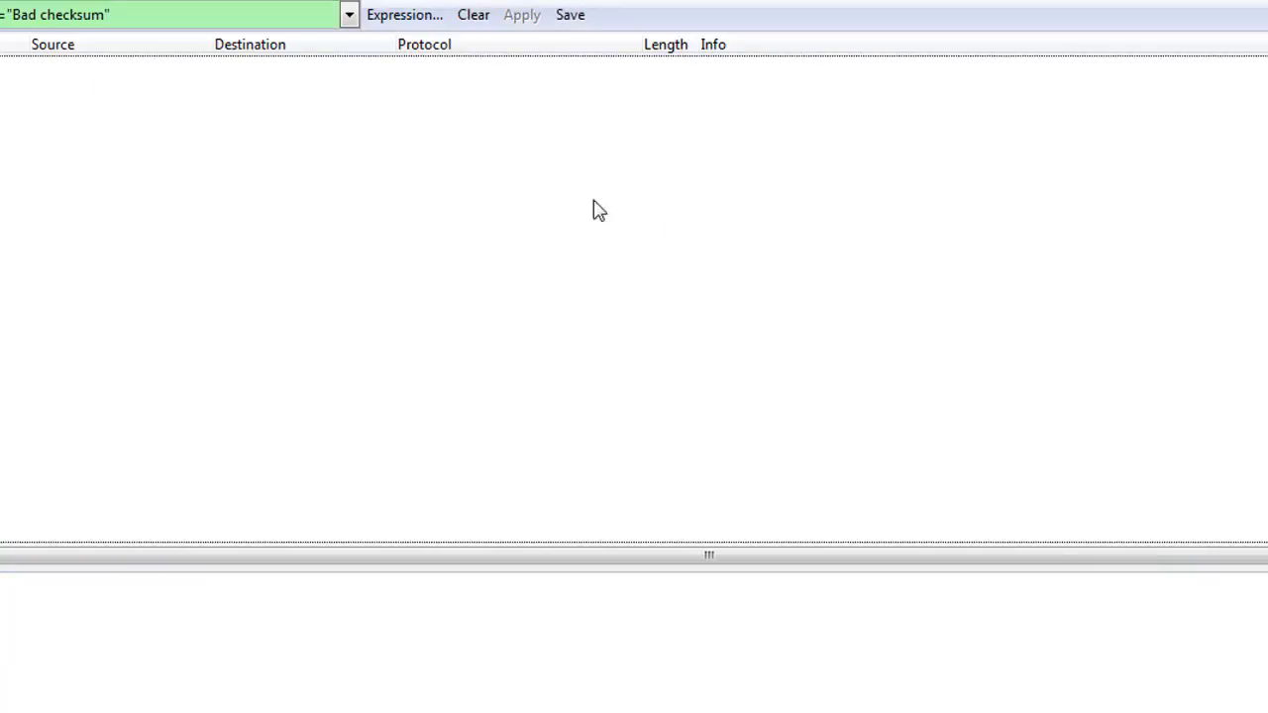